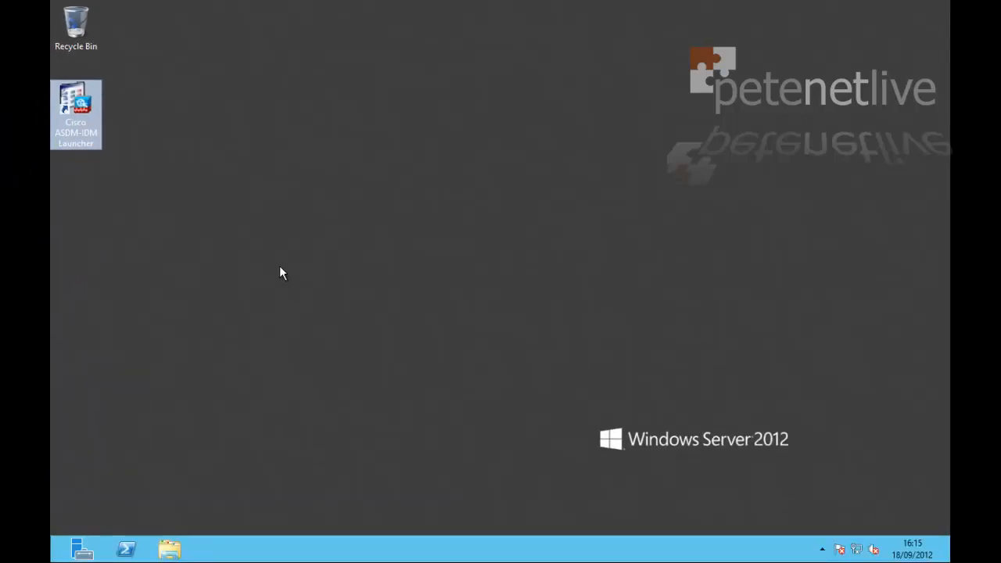
# - Launch Cisco ASDM and sign in to the ASA at 172.16.254.240
pyautogui.doubleClick(75, 115)
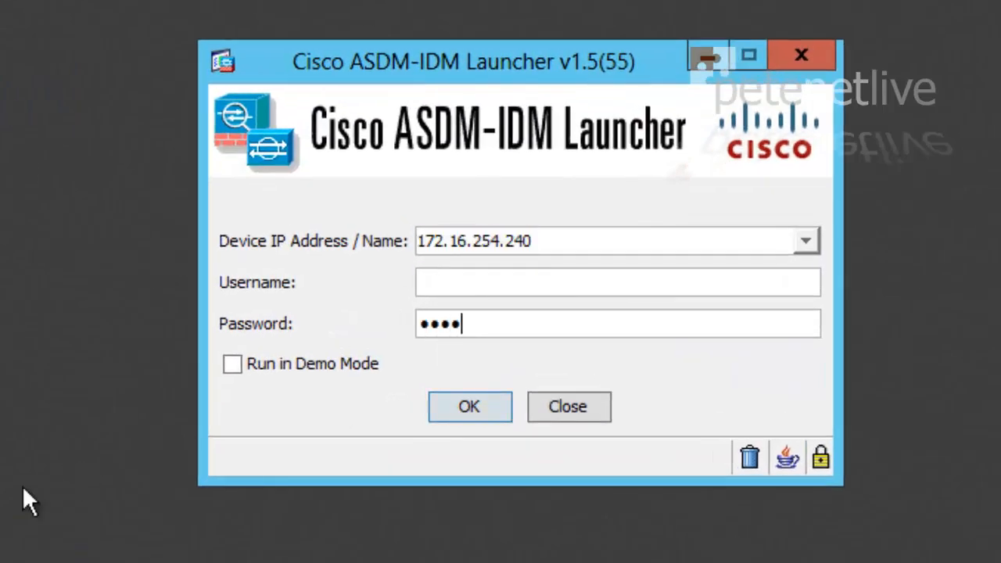
pyautogui.click(470, 407)
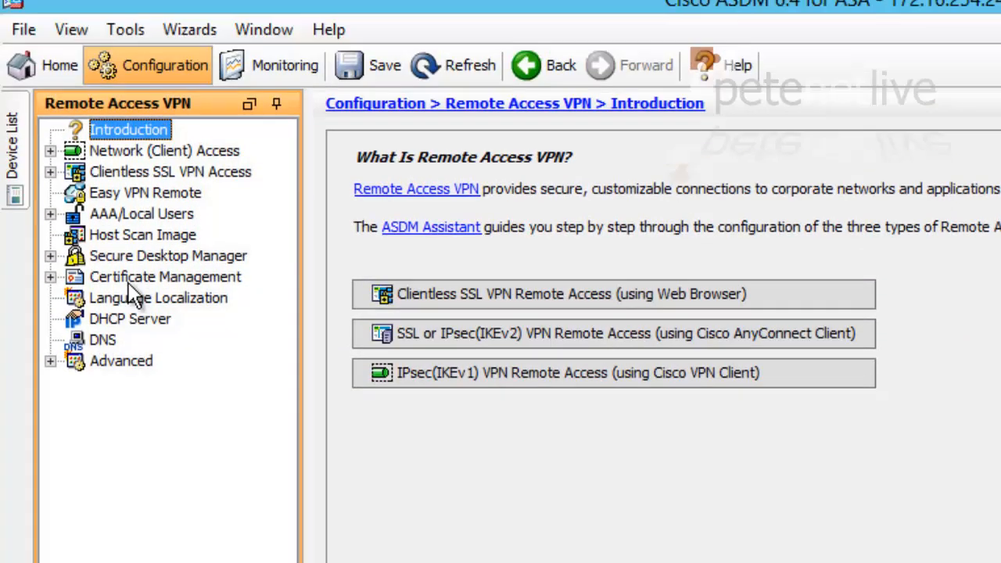
# - Create a new AAA server group named PNL-RADIUS using the RADIUS protocol
pyautogui.click(50, 213)
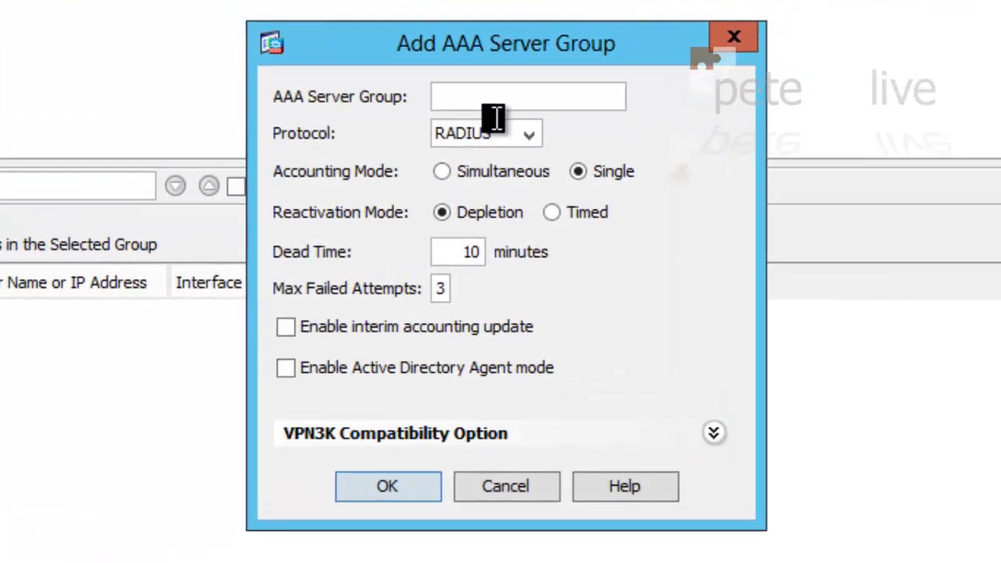
pyautogui.write('PNL')
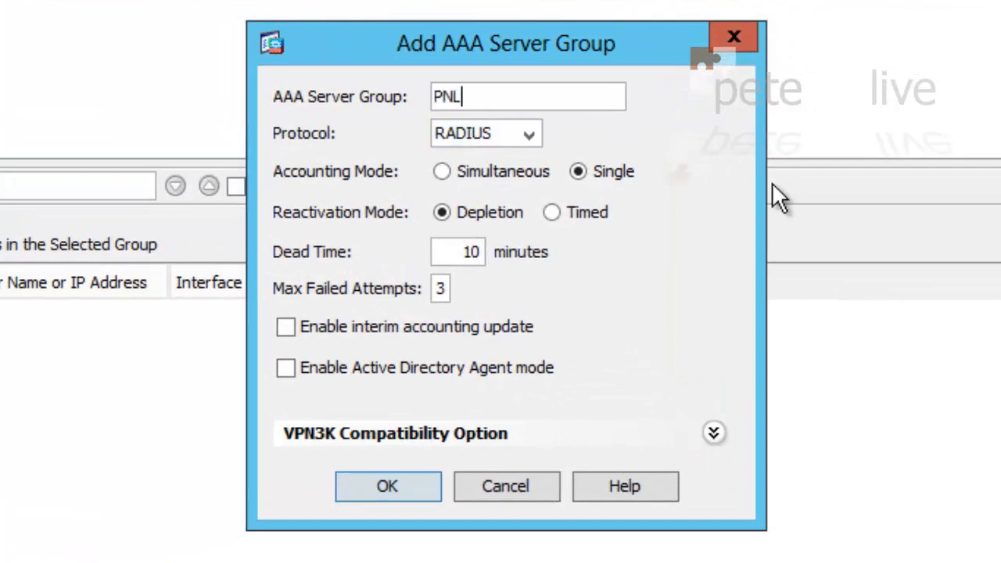
pyautogui.write('-RADI')
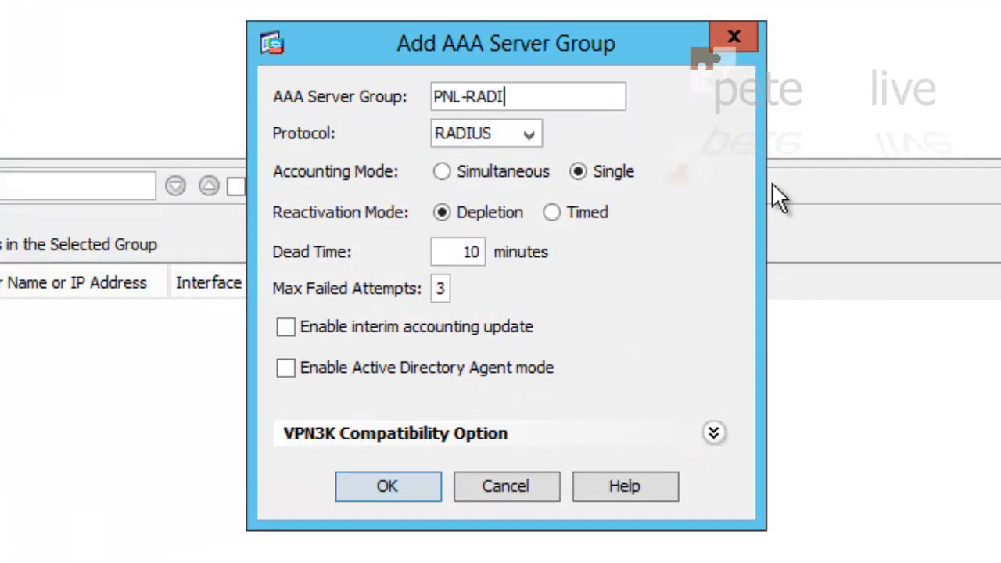
pyautogui.write('US')
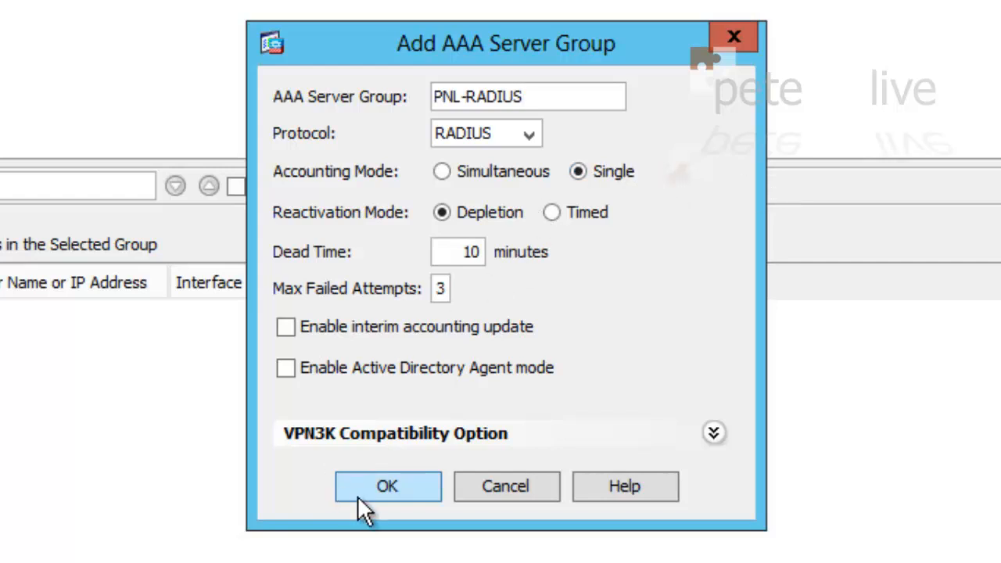
pyautogui.click(388, 485)
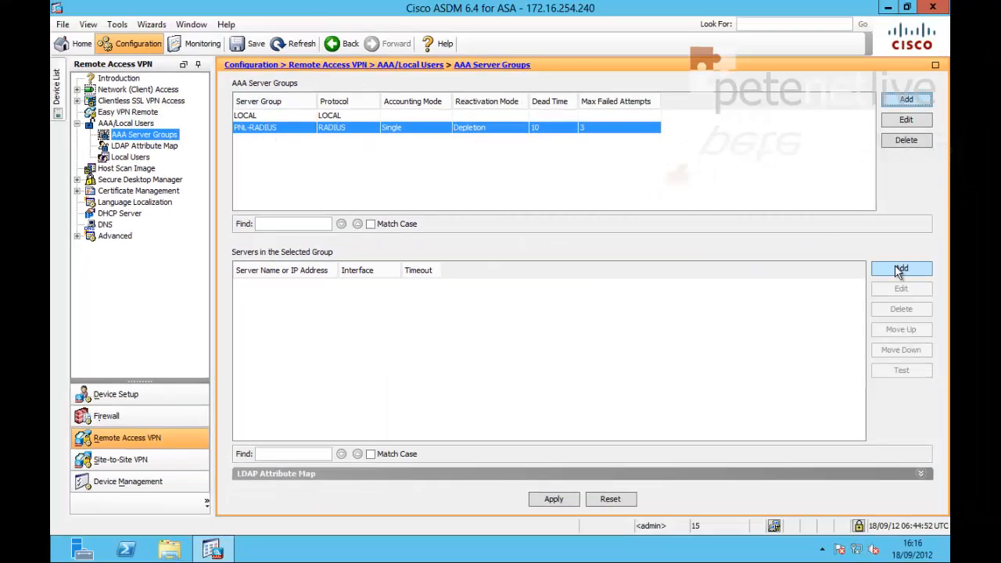
# - Add RADIUS server 172.16.254.223 with its secret key to PNL-RADIUS and apply the configuration
pyautogui.click(901, 269)
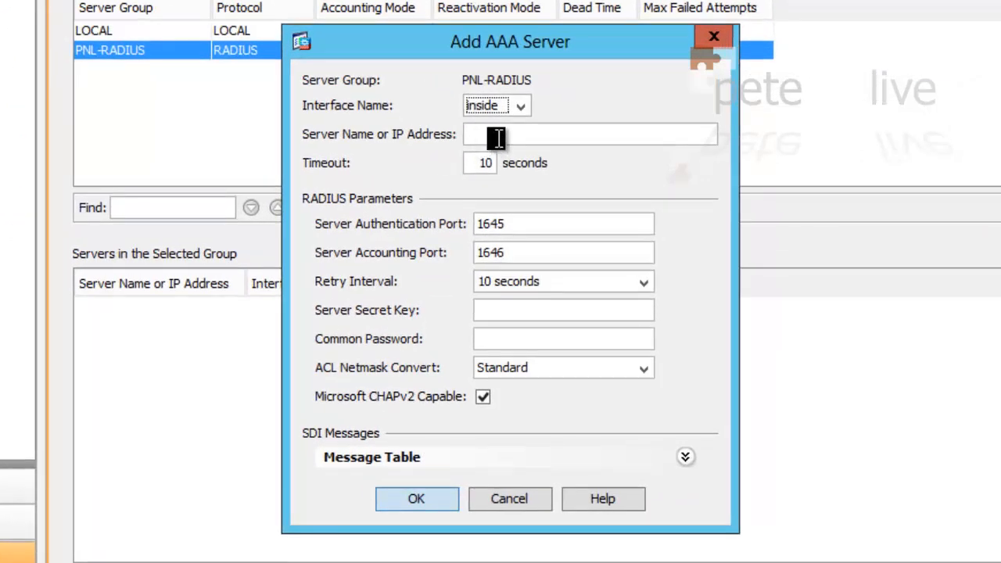
pyautogui.click(592, 135)
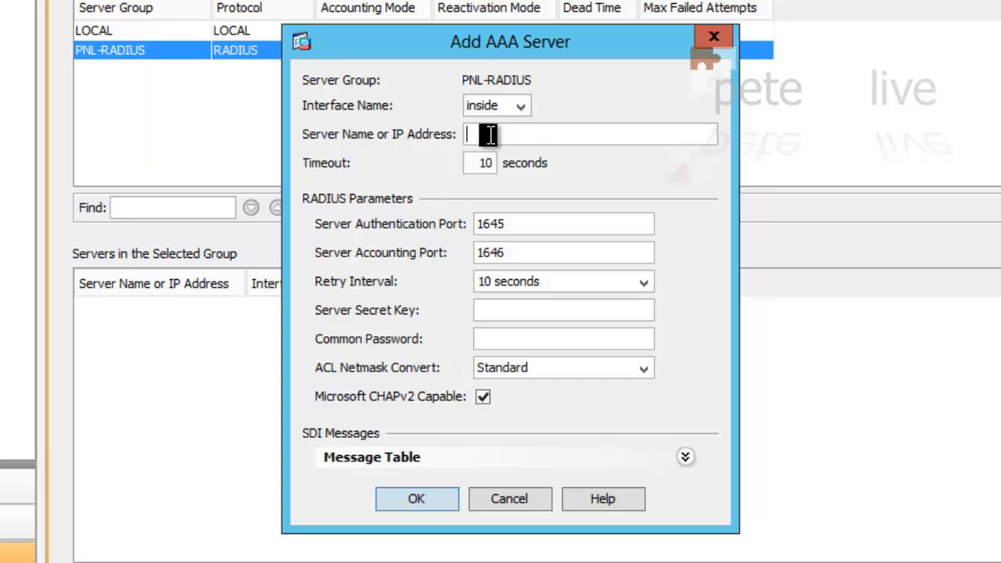
pyautogui.write('172.')
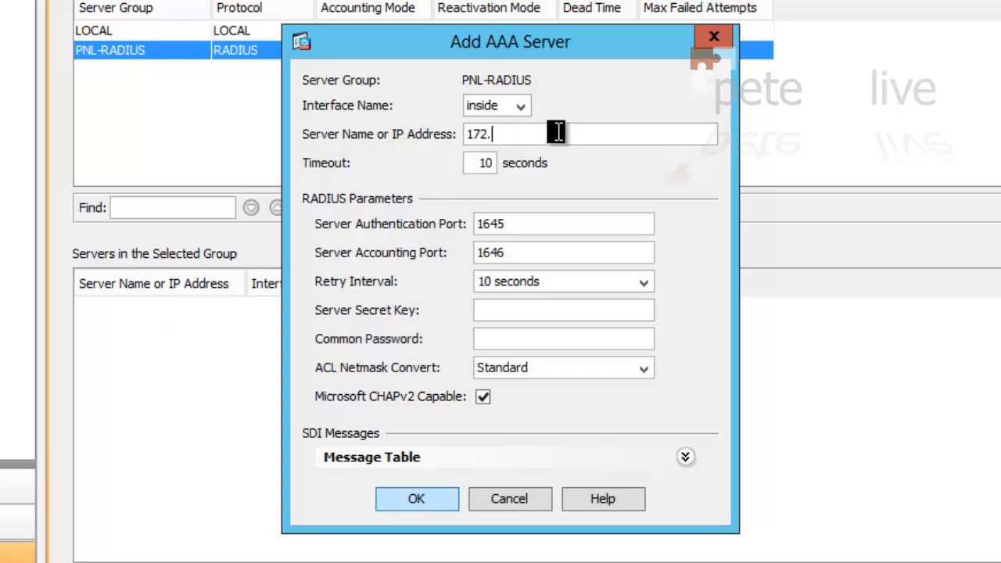
pyautogui.write('16')
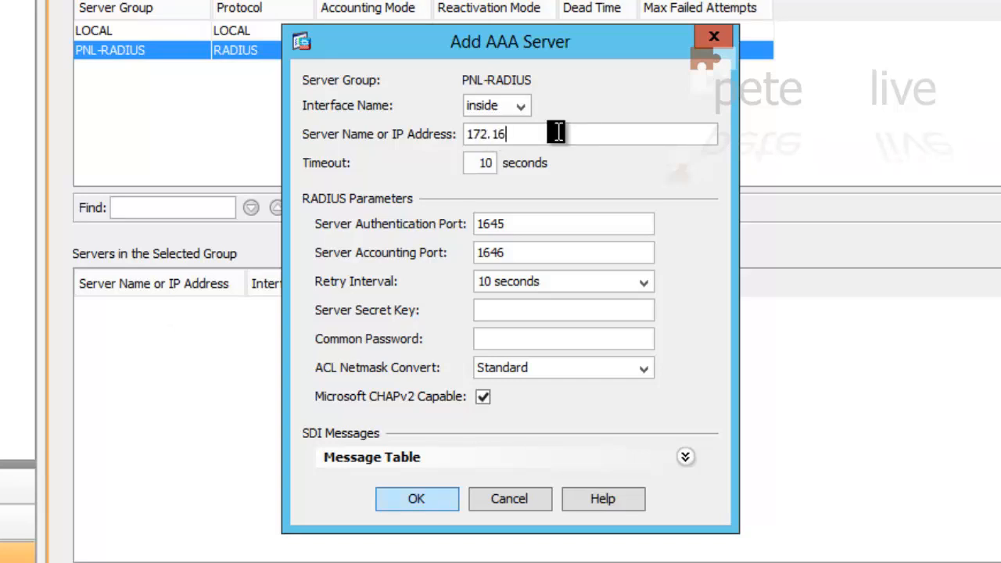
pyautogui.write('.254.223')
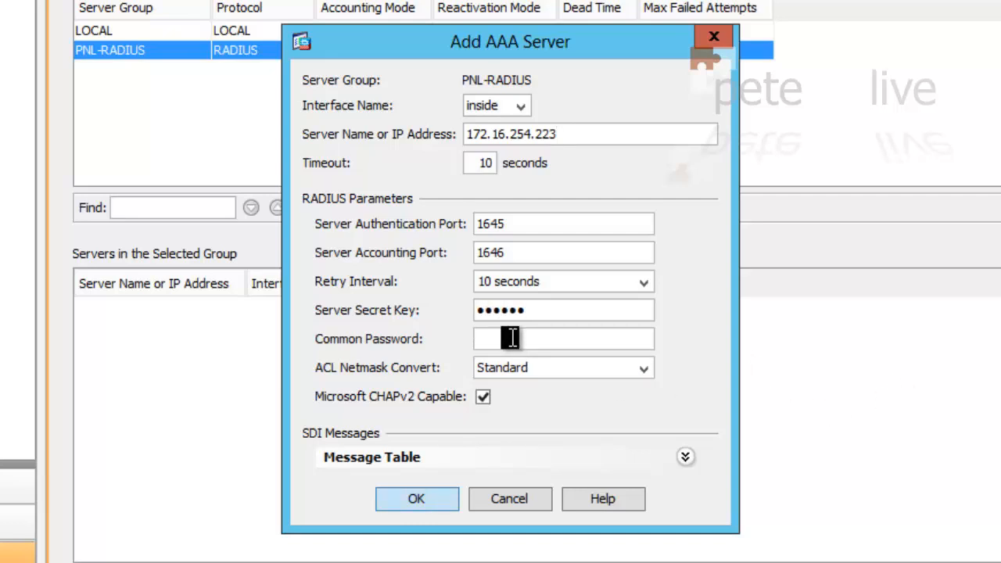
pyautogui.write('••••••')
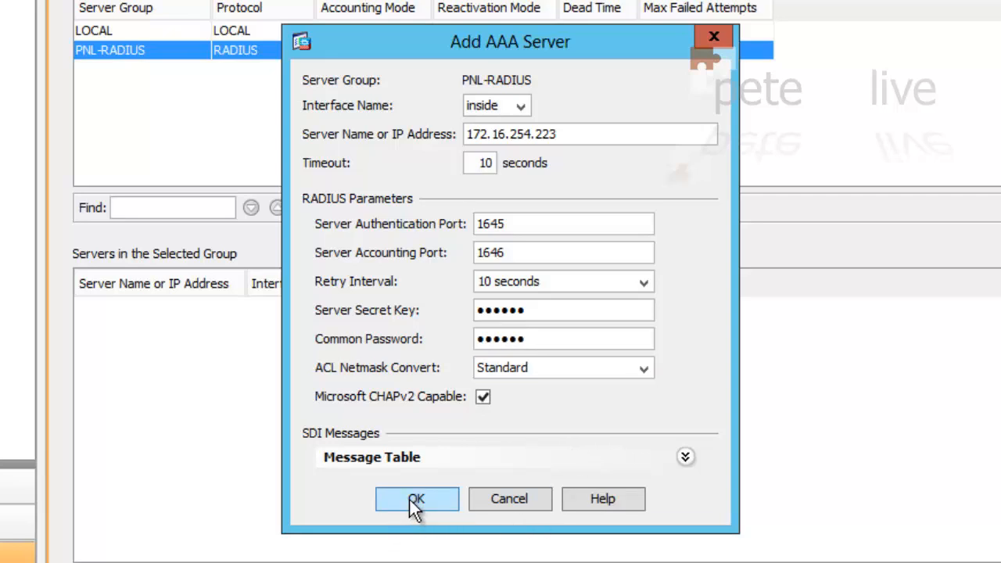
pyautogui.click(416, 499)
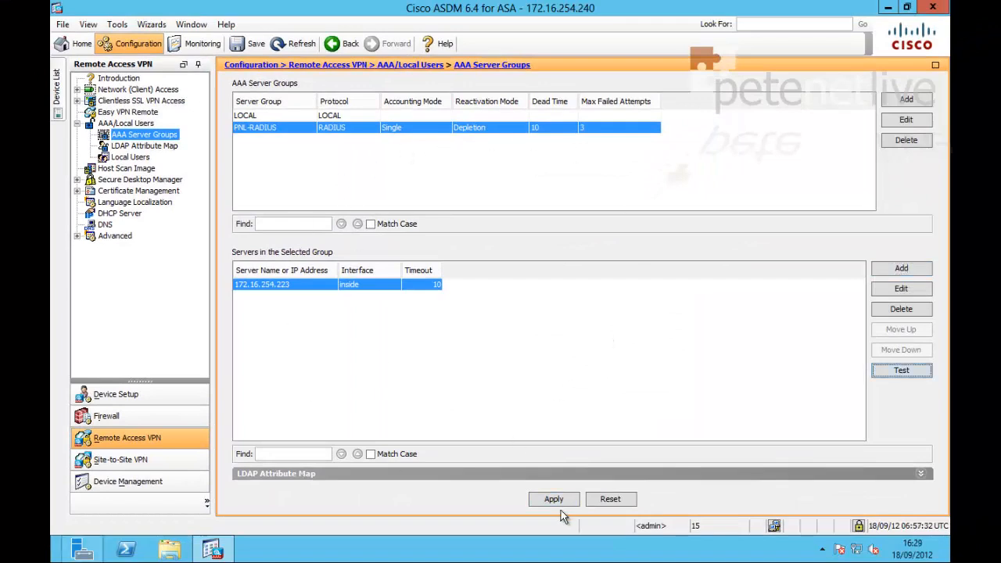
pyautogui.click(554, 499)
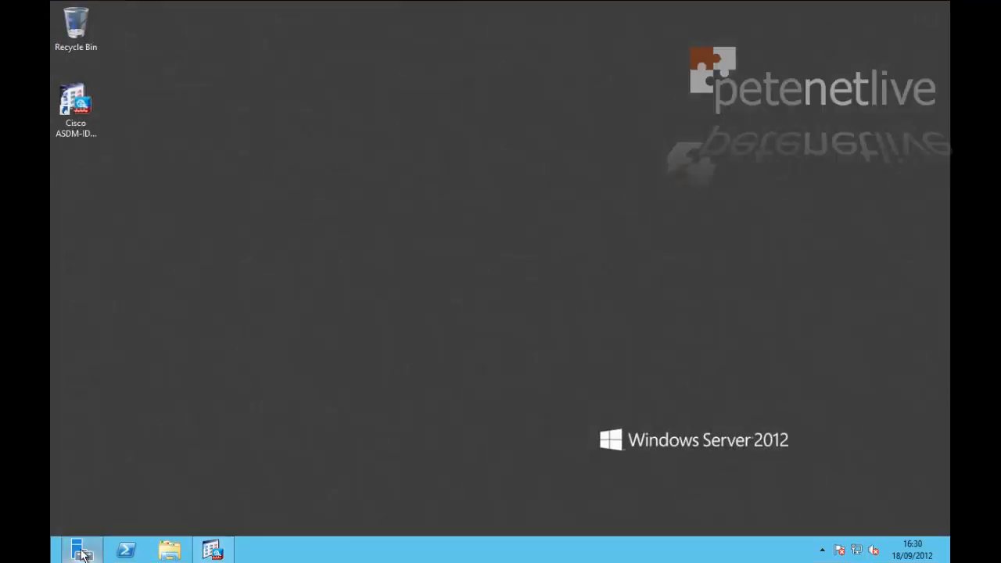
# - Show the local server in Server Manager and bring up the Manage menu options
pyautogui.click(81, 549)
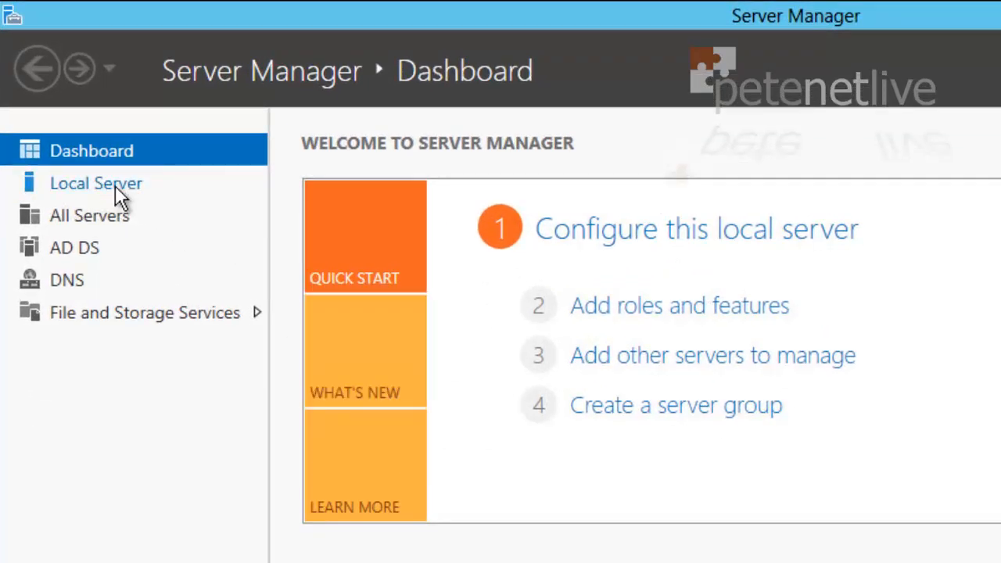
pyautogui.click(97, 183)
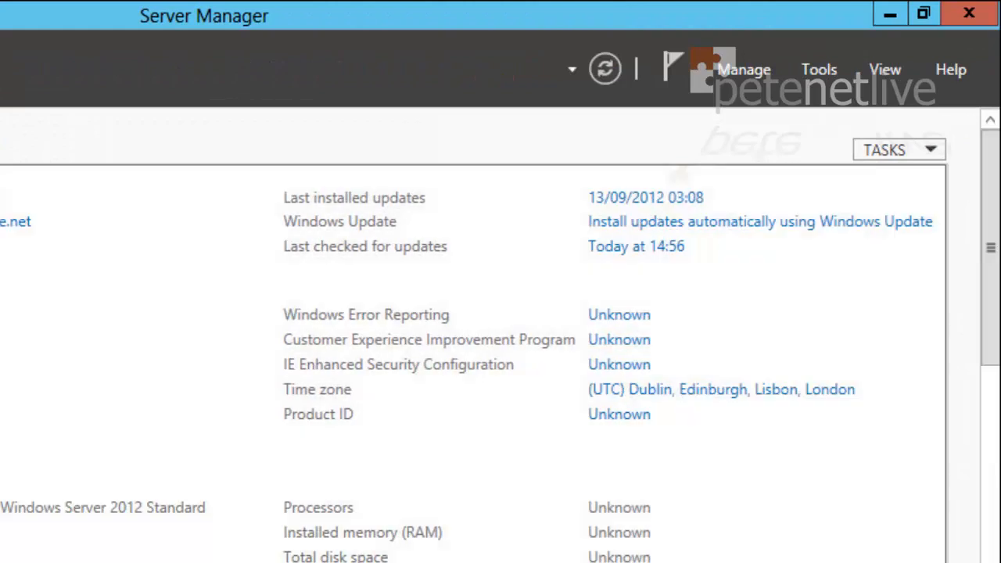
pyautogui.click(743, 69)
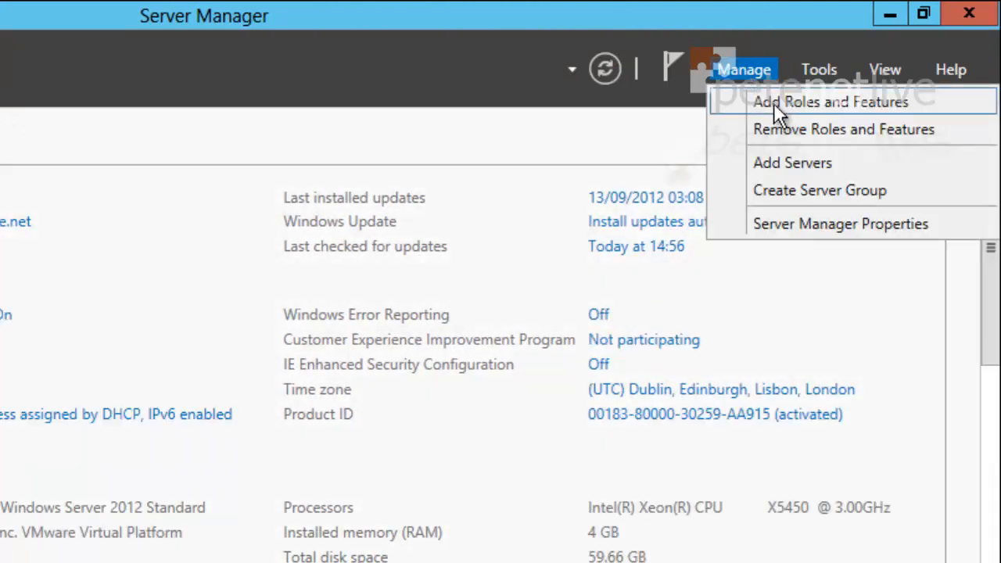
# - Start the Add Roles wizard for the local server and select Network Policy and Access Services with its management tools
pyautogui.click(829, 102)
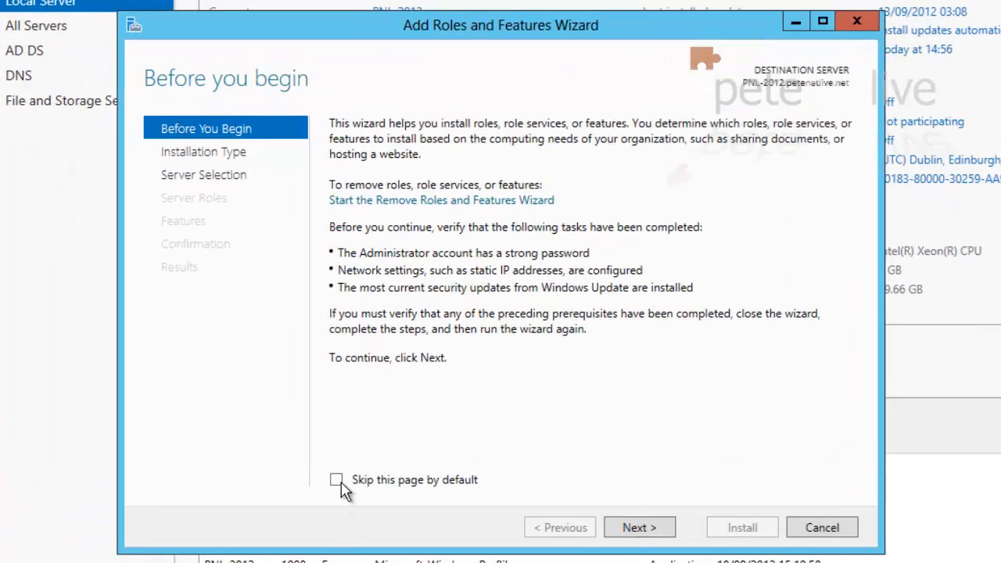
pyautogui.click(638, 527)
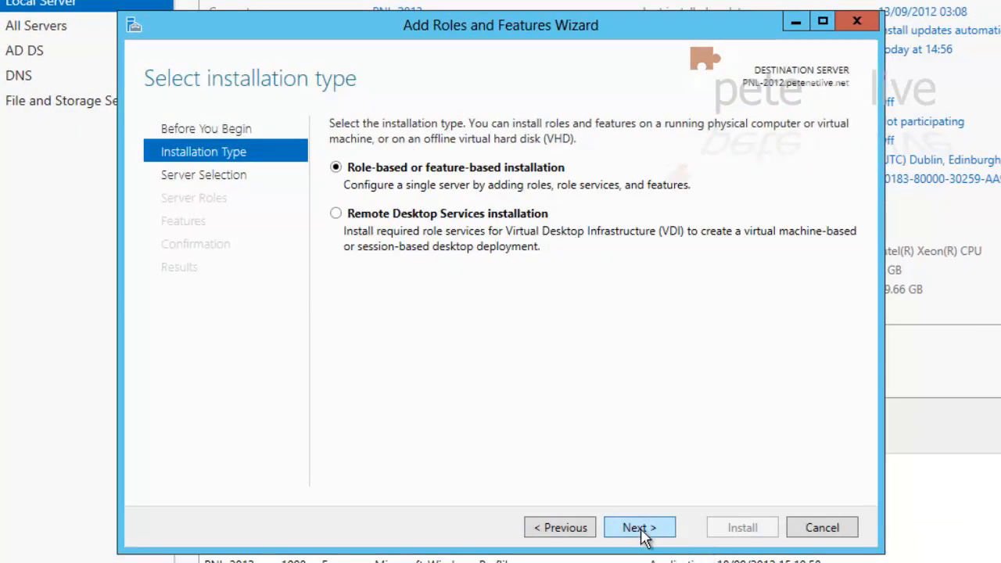
pyautogui.click(638, 527)
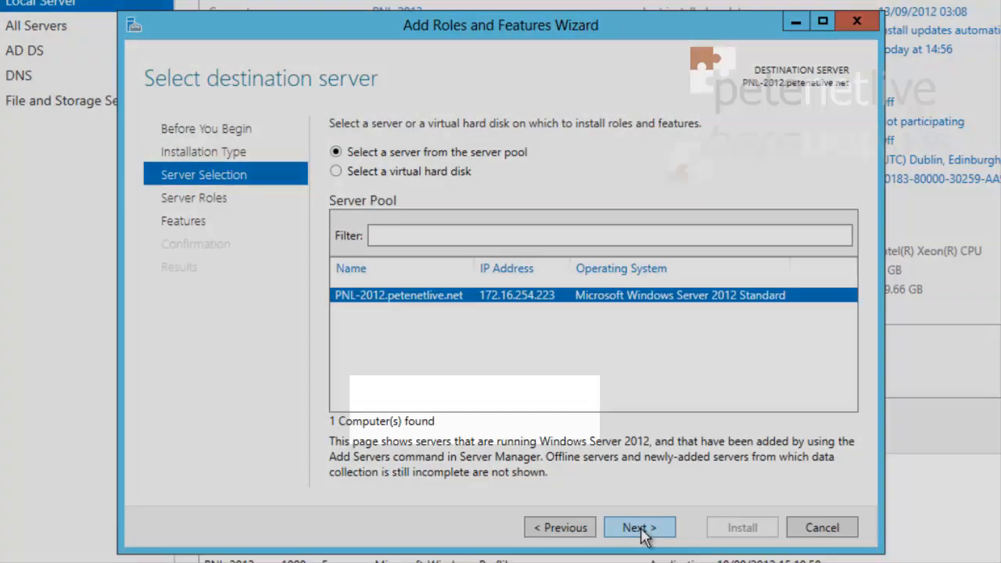
pyautogui.click(639, 527)
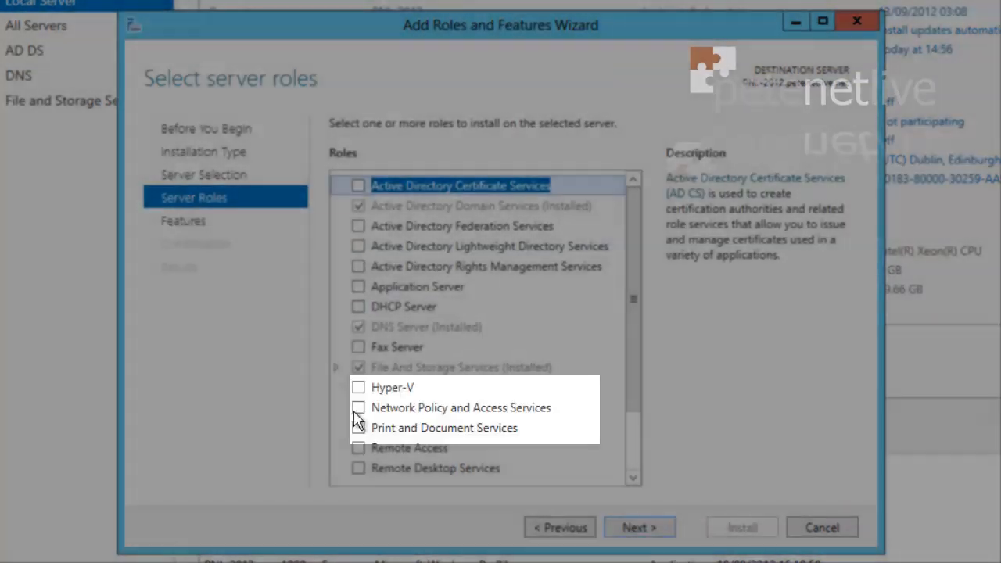
pyautogui.click(358, 406)
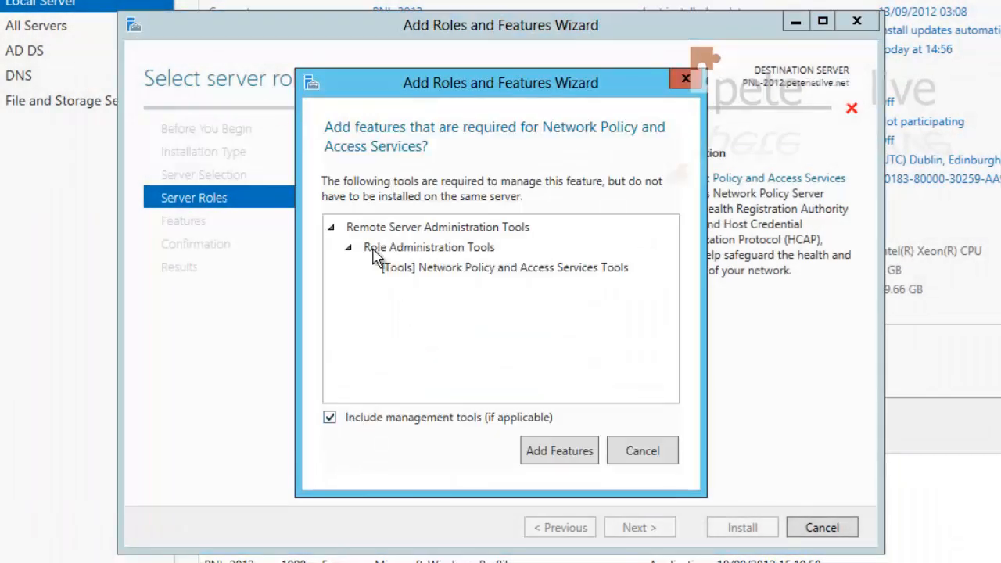
pyautogui.moveTo(509, 327)
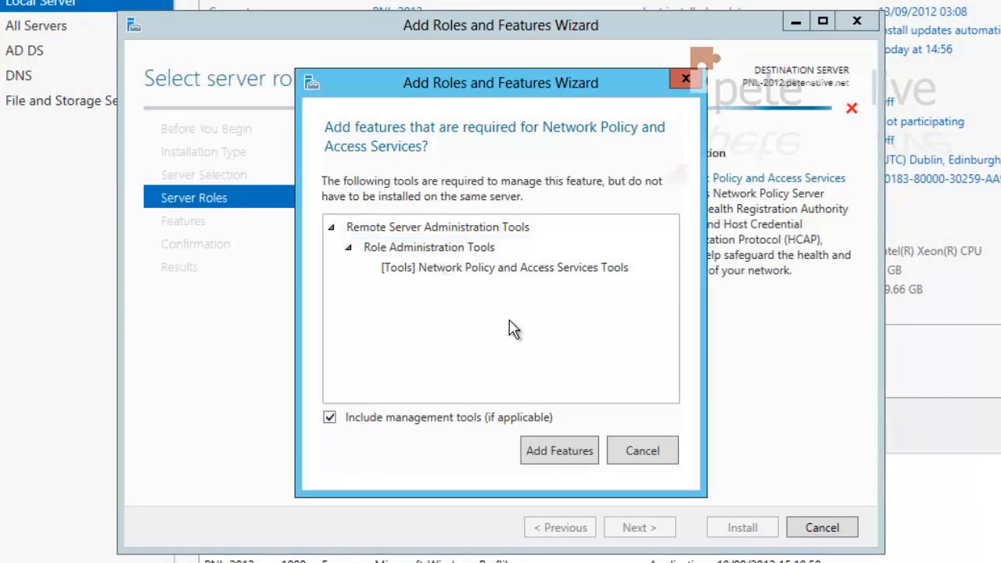
pyautogui.click(560, 450)
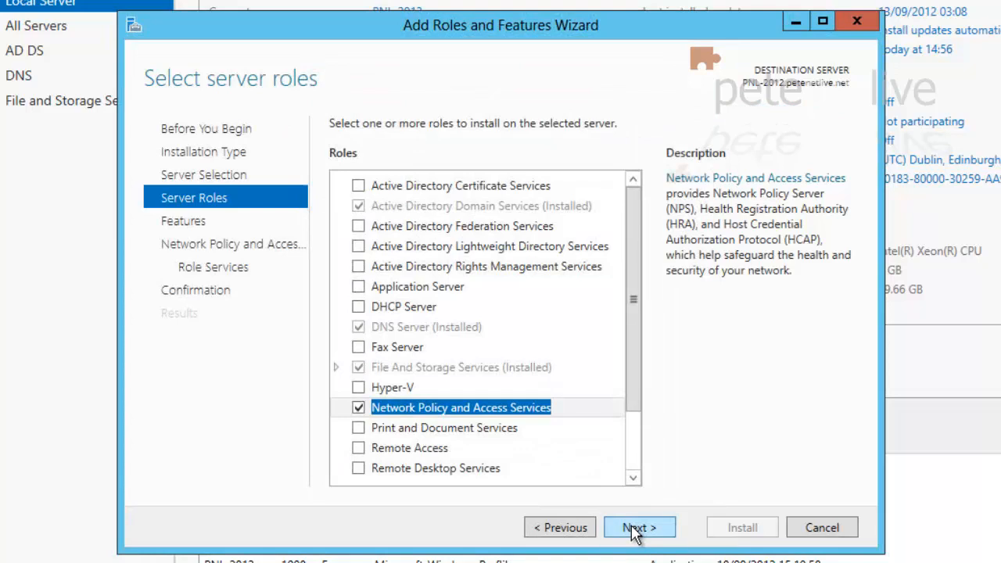
# - Continue past Features with Network Policy Server kept as the role service, reaching confirmation
pyautogui.click(638, 528)
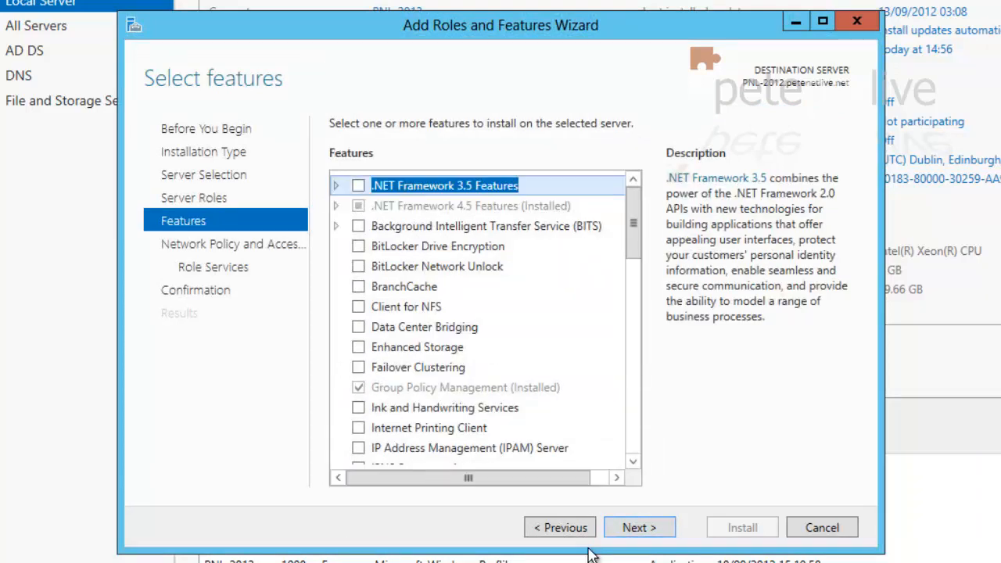
pyautogui.click(638, 528)
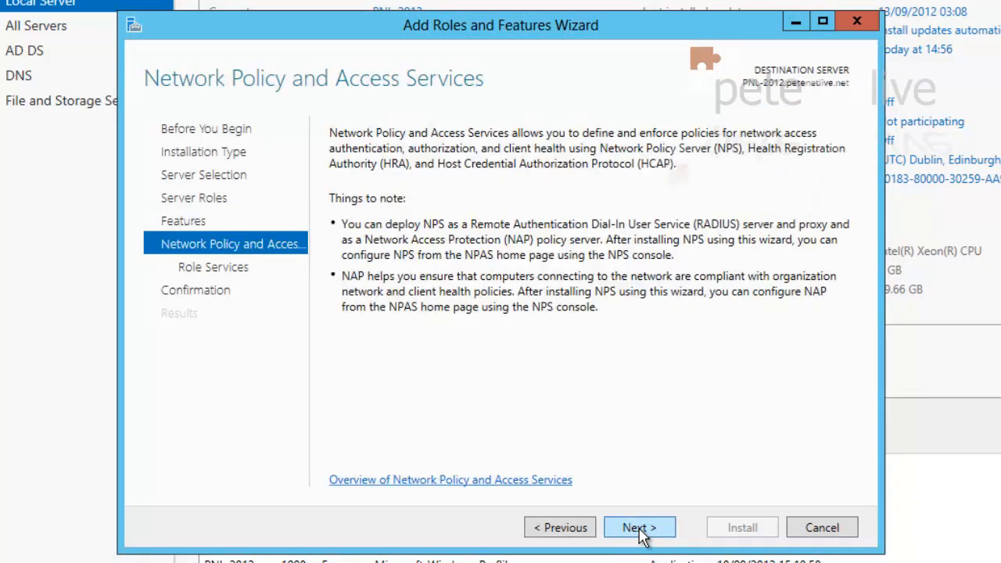
pyautogui.click(639, 528)
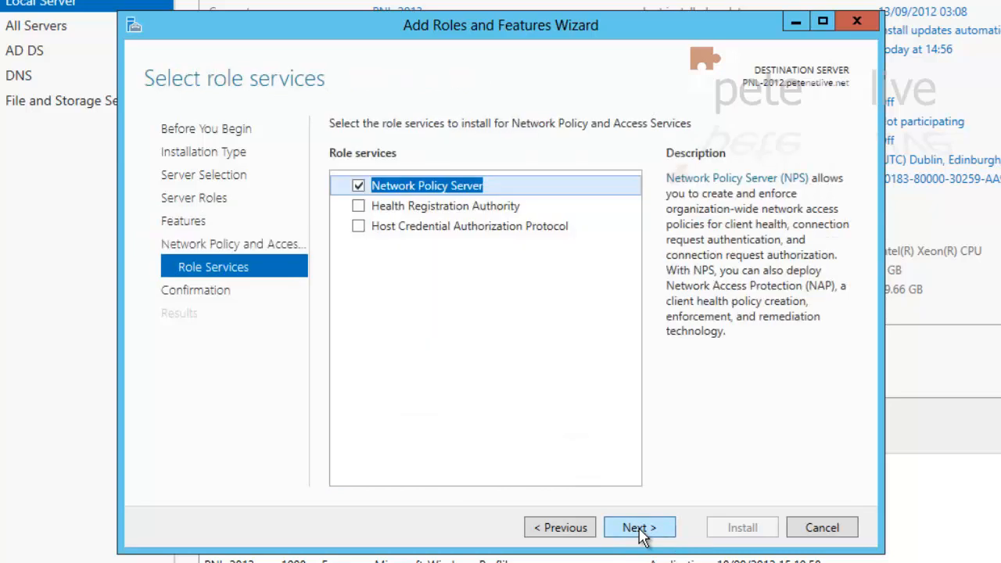
pyautogui.moveTo(626, 416)
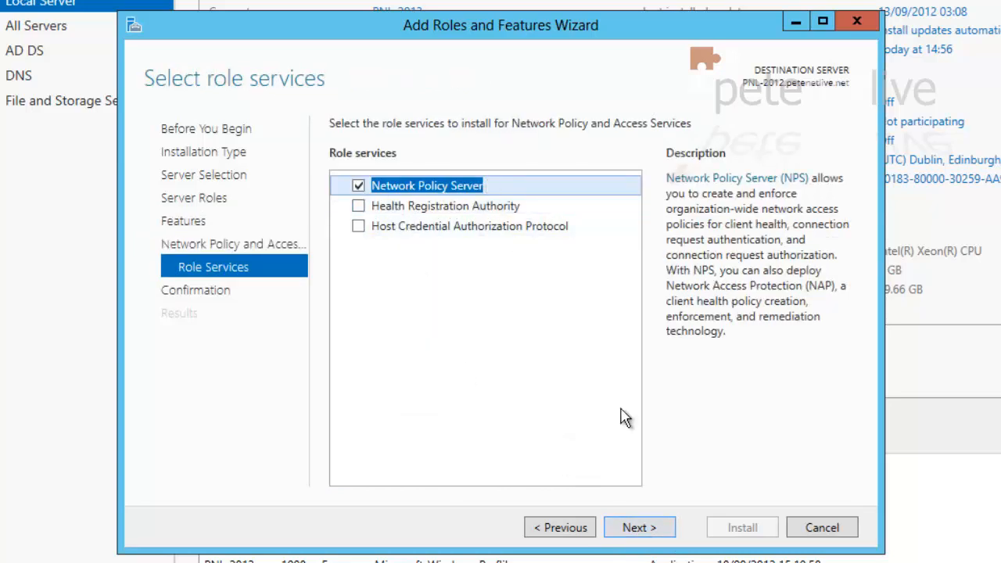
pyautogui.click(638, 528)
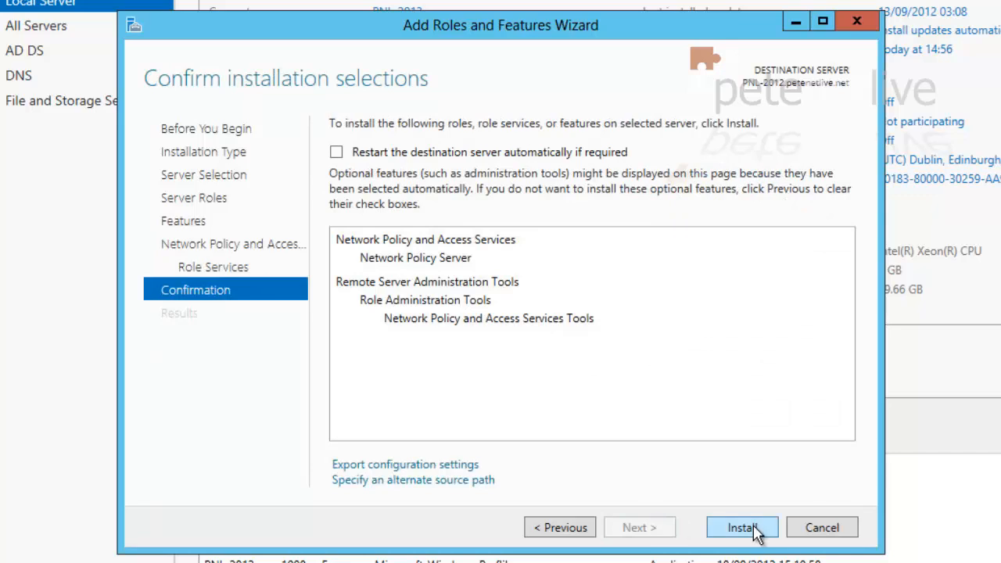
# - Install the Network Policy Server role and close the wizard once installation succeeds
pyautogui.click(741, 528)
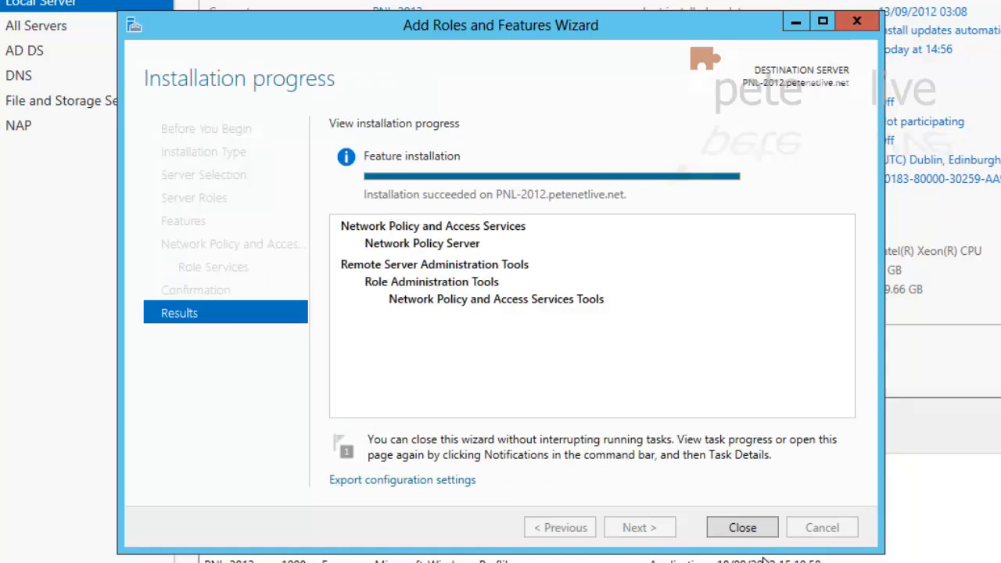
pyautogui.click(742, 528)
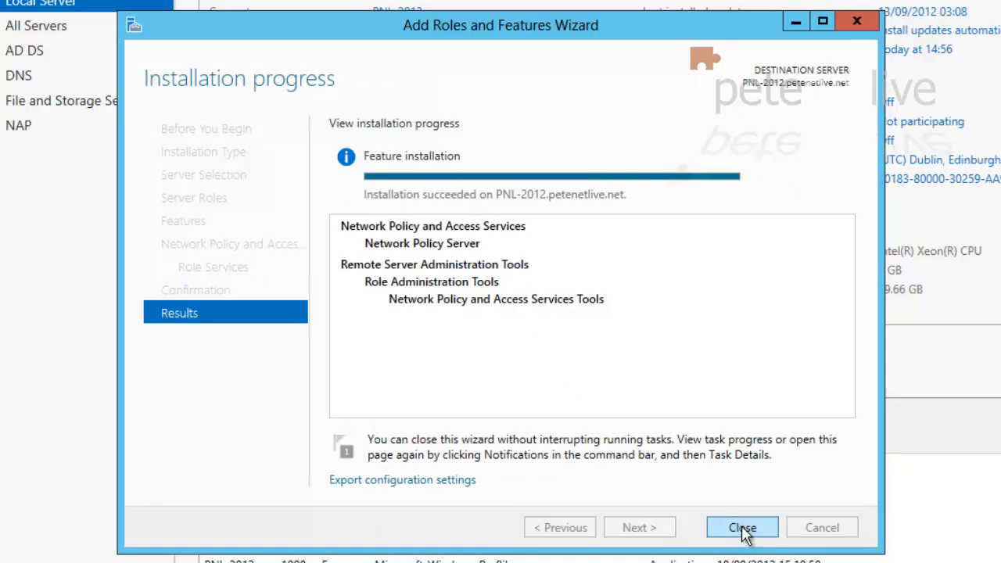
pyautogui.click(742, 527)
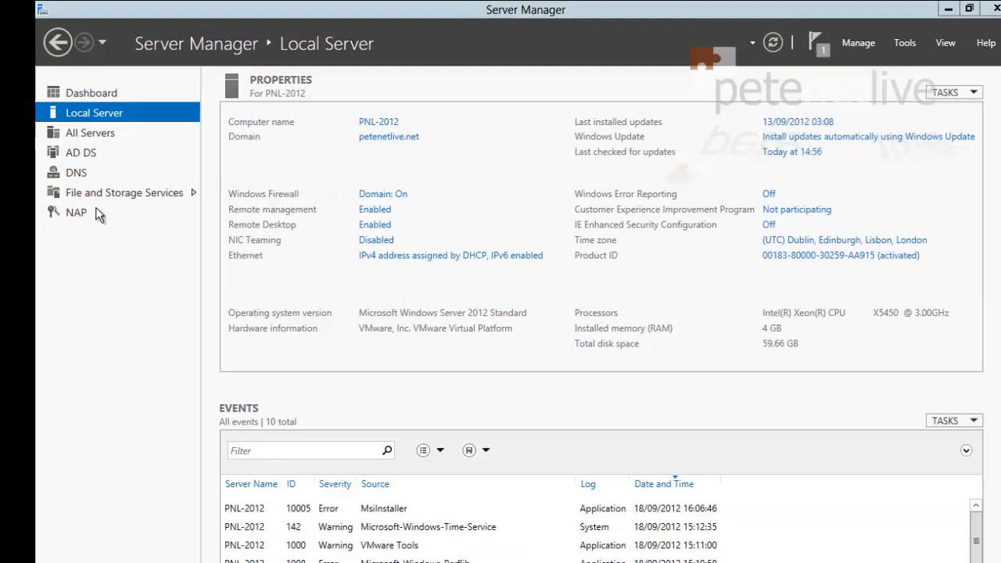
# - Launch the Network Policy Server console for server PNL-2012 from the NAP group
pyautogui.click(75, 213)
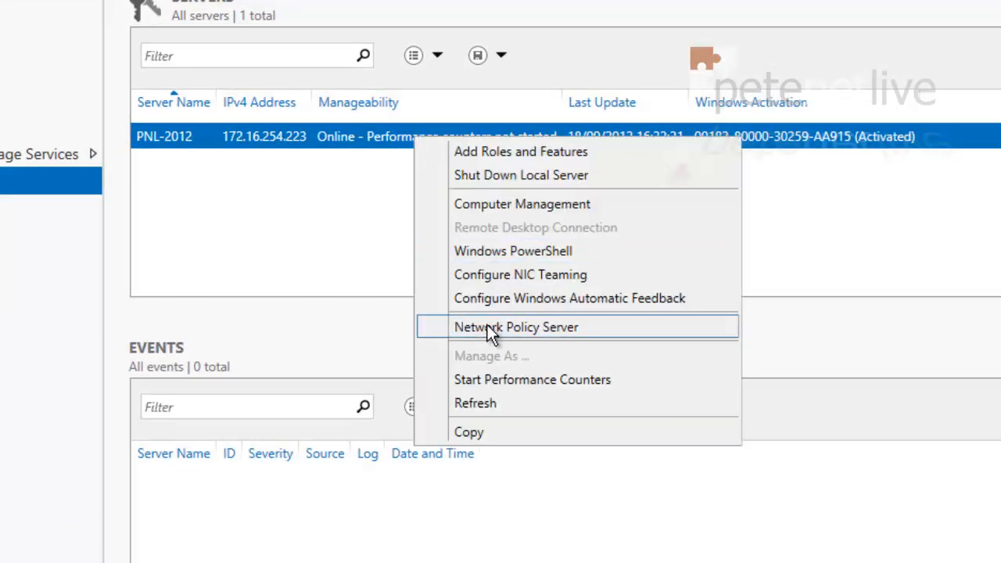
pyautogui.click(516, 327)
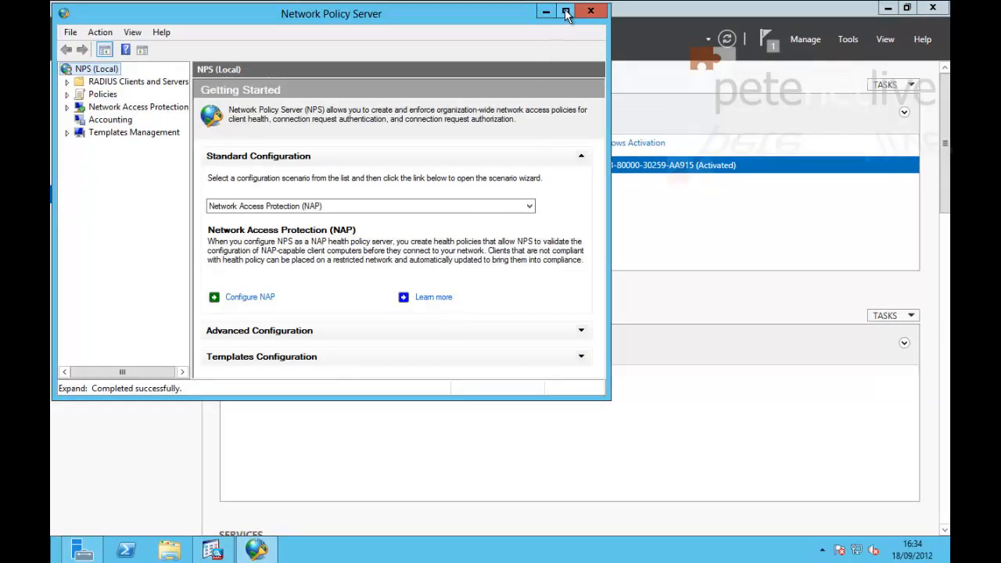
# - Register the NPS server in petenetlive.net Active Directory, authorizing it to read users' dial-in properties
pyautogui.click(567, 11)
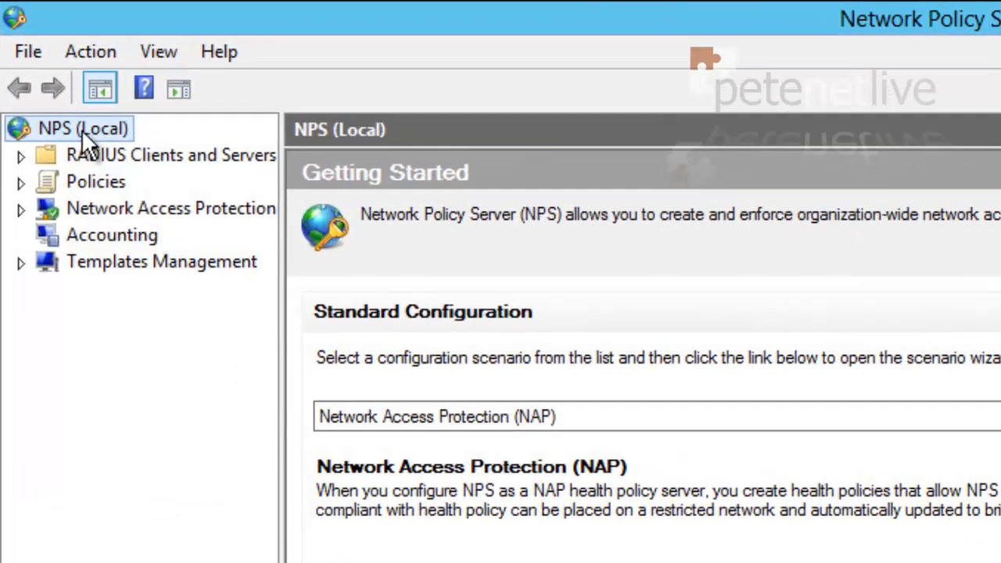
pyautogui.rightClick(81, 128)
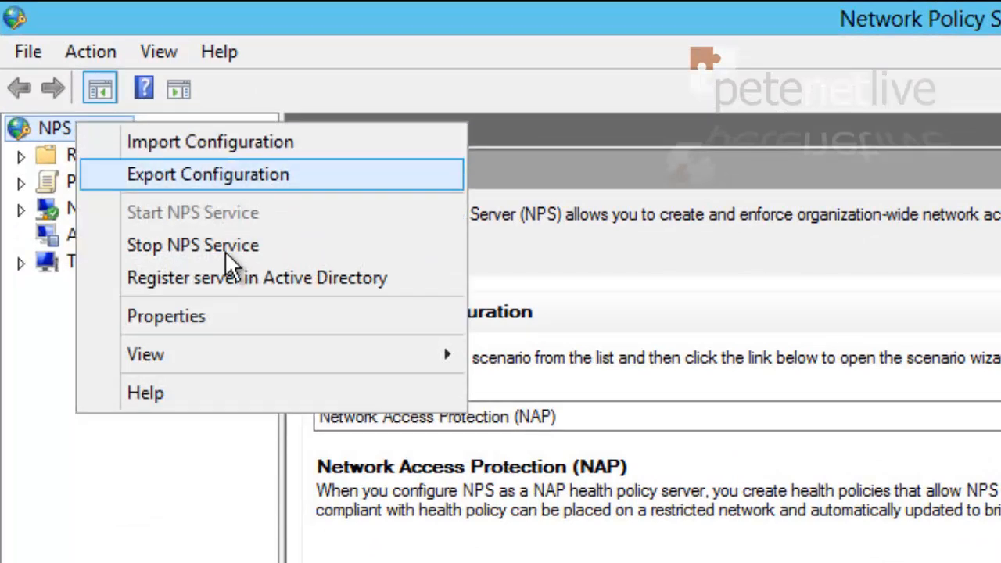
pyautogui.click(257, 276)
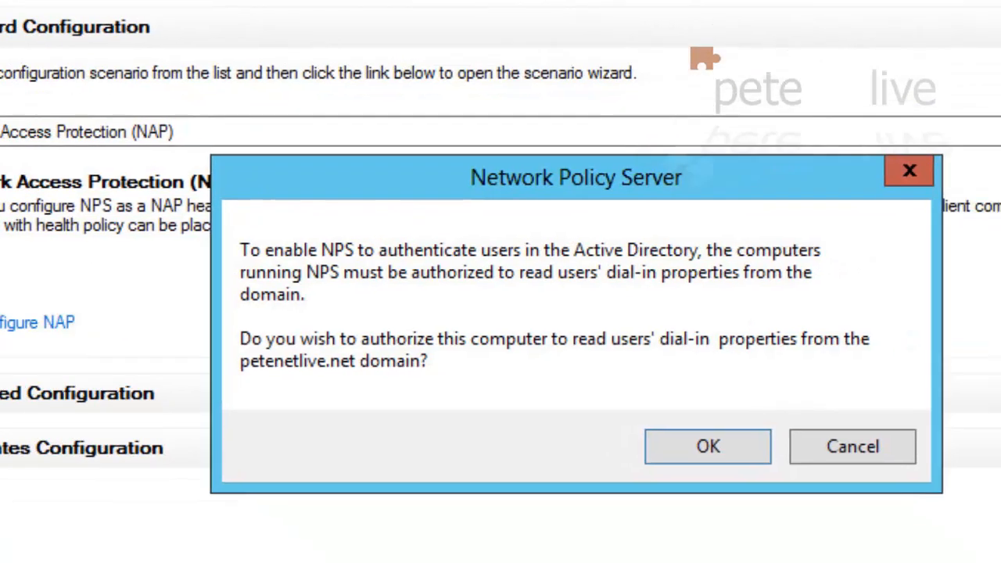
pyautogui.click(707, 446)
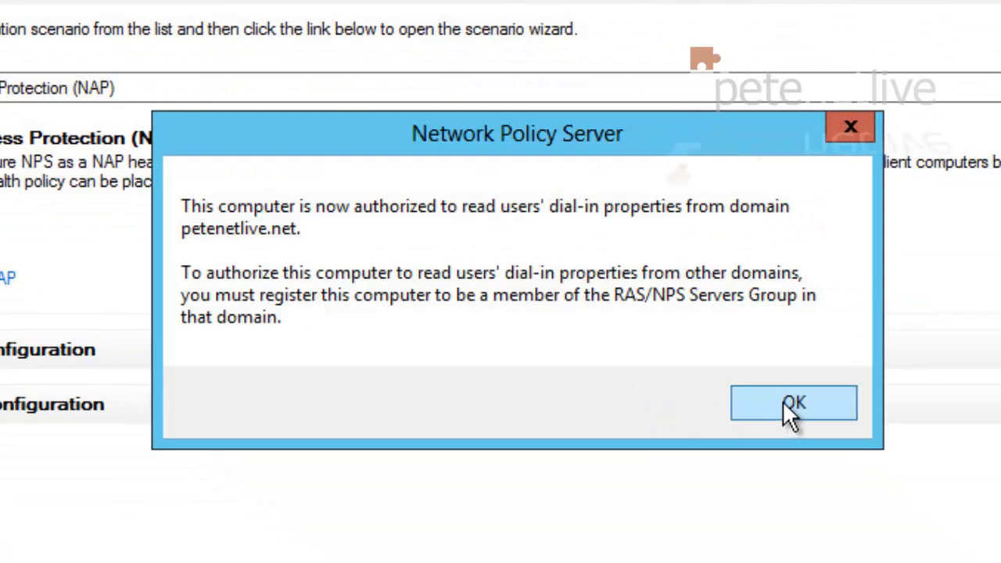
pyautogui.click(793, 403)
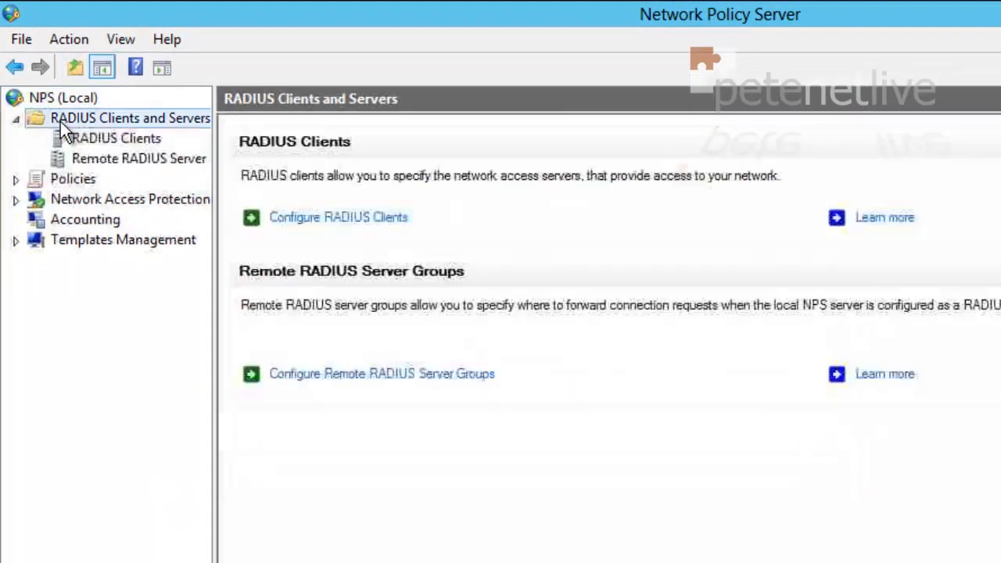
# - Add an enabled RADIUS client Cisco-ASA at 172.16.254.240 with a shared secret
pyautogui.click(116, 138)
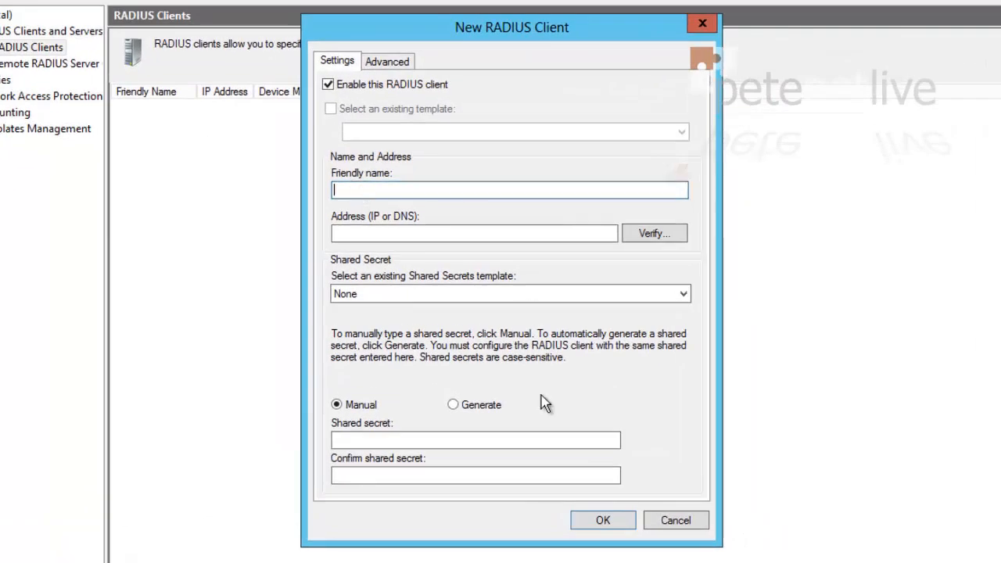
pyautogui.write('Cisco-ASA')
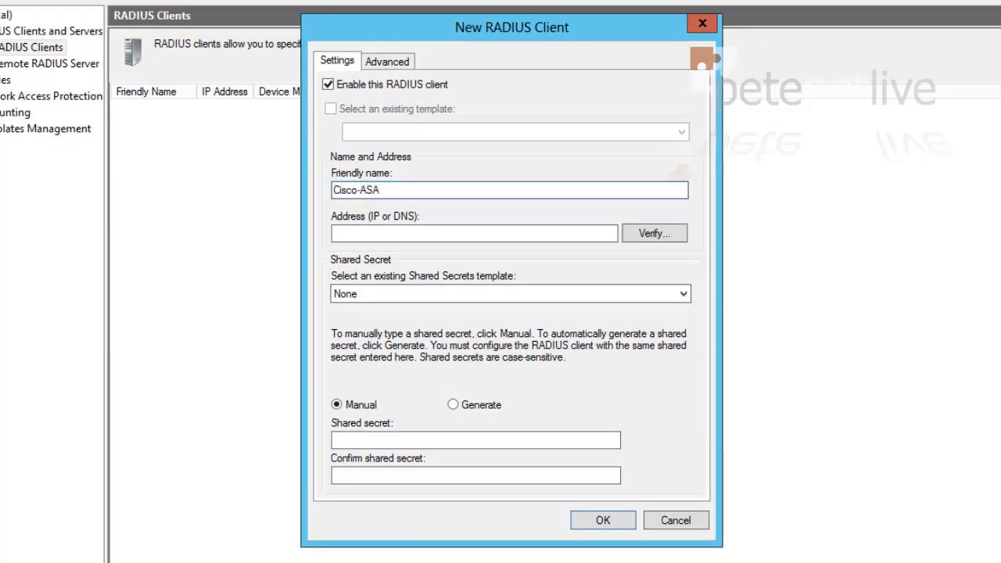
pyautogui.write('1')
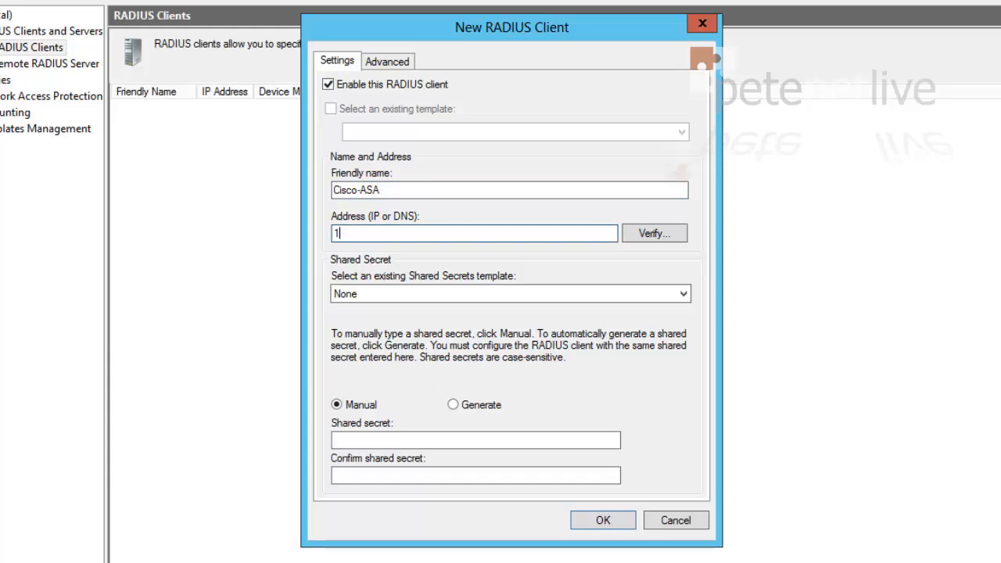
pyautogui.write('72.16.254.')
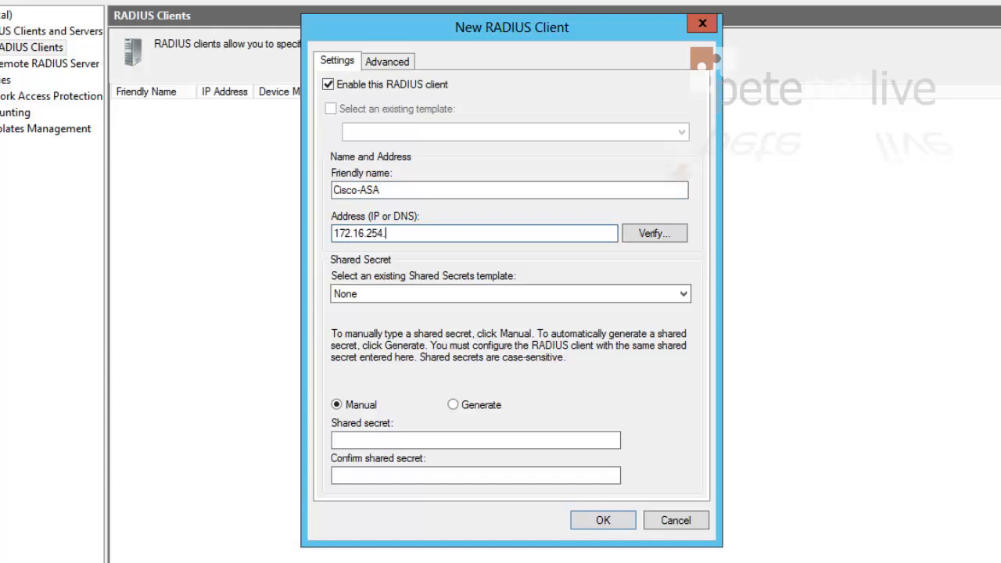
pyautogui.write('240')
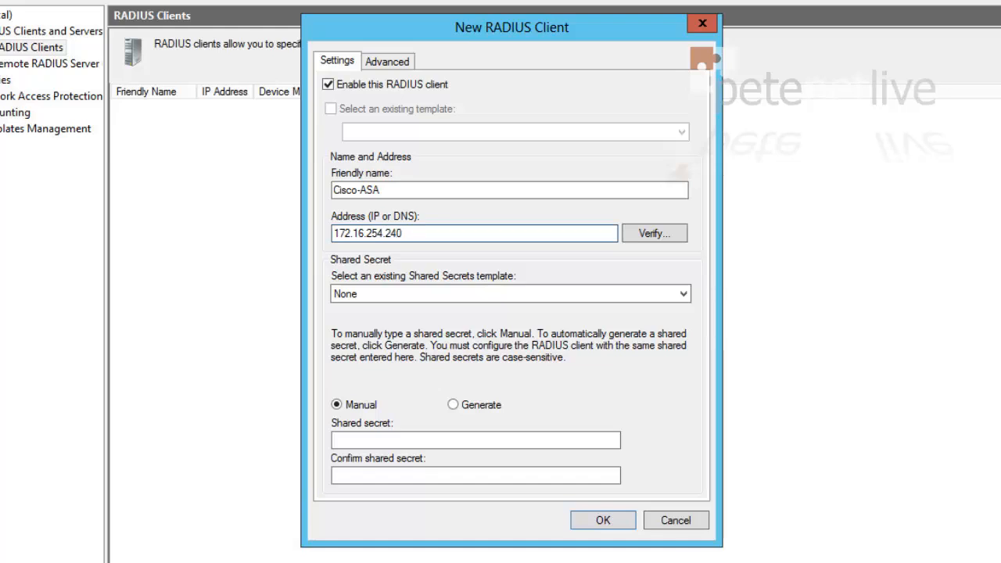
pyautogui.click(475, 439)
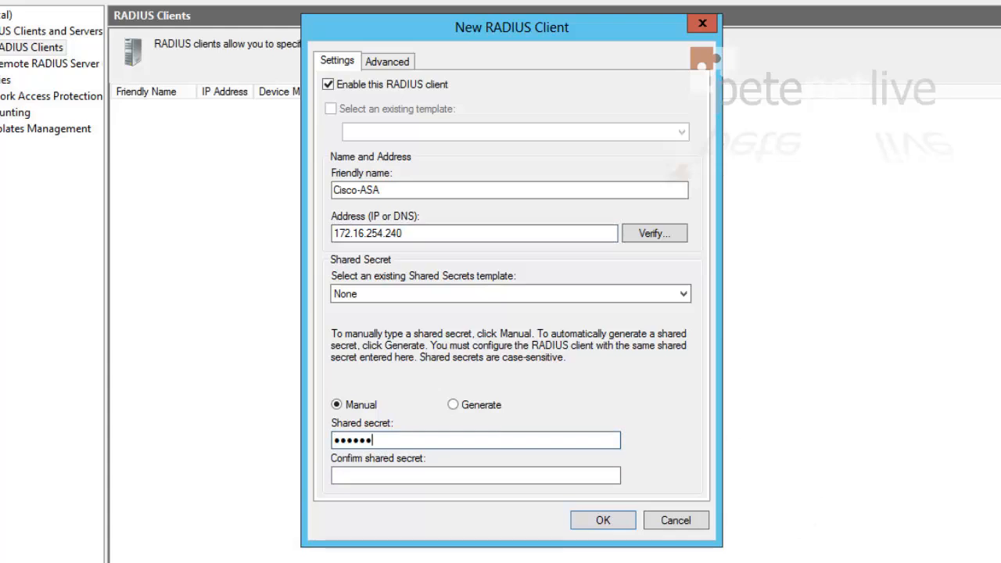
pyautogui.click(476, 475)
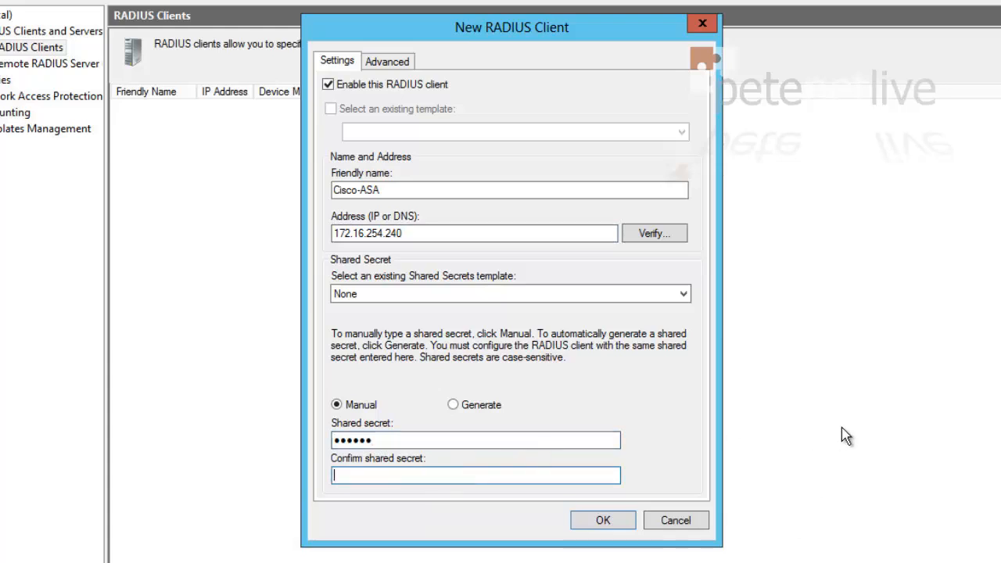
pyautogui.write('•••••')
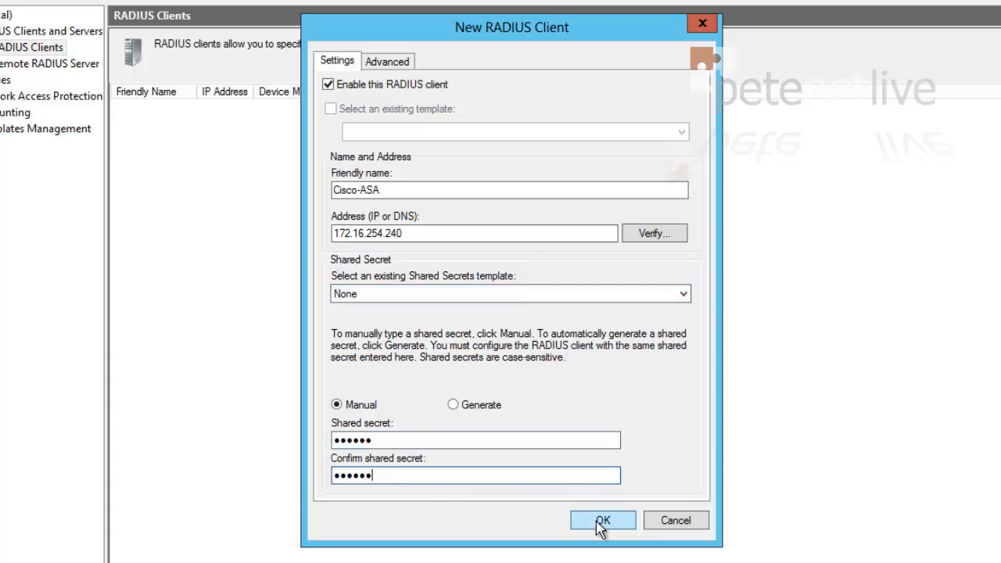
pyautogui.click(602, 519)
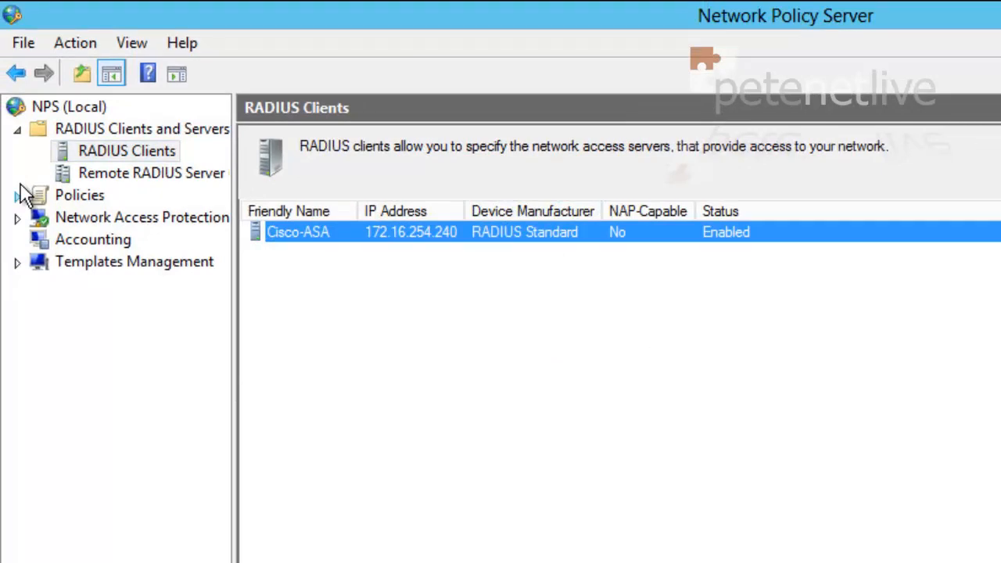
# - Start a new connection request policy and name it Remote-VPN
pyautogui.click(17, 194)
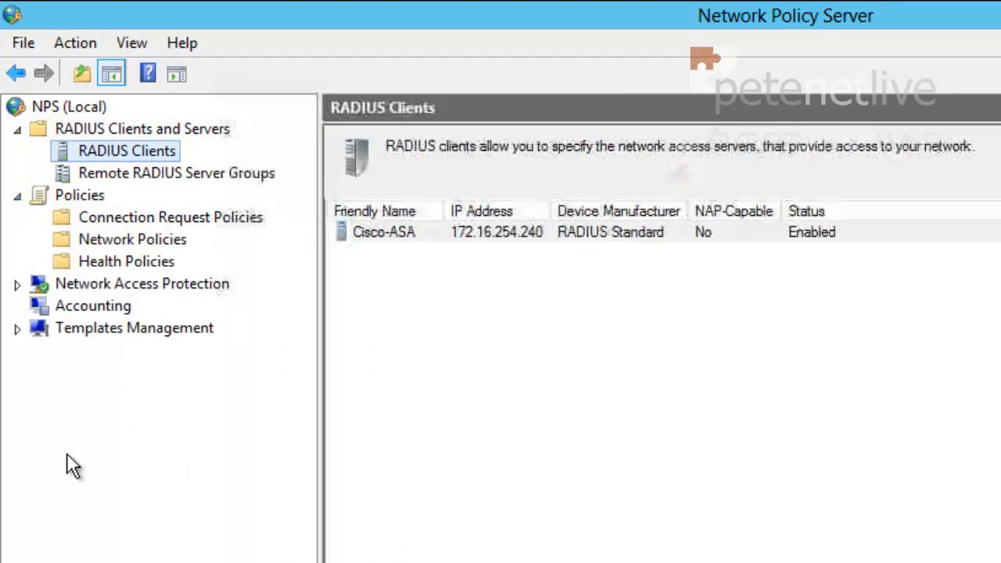
pyautogui.rightClick(169, 216)
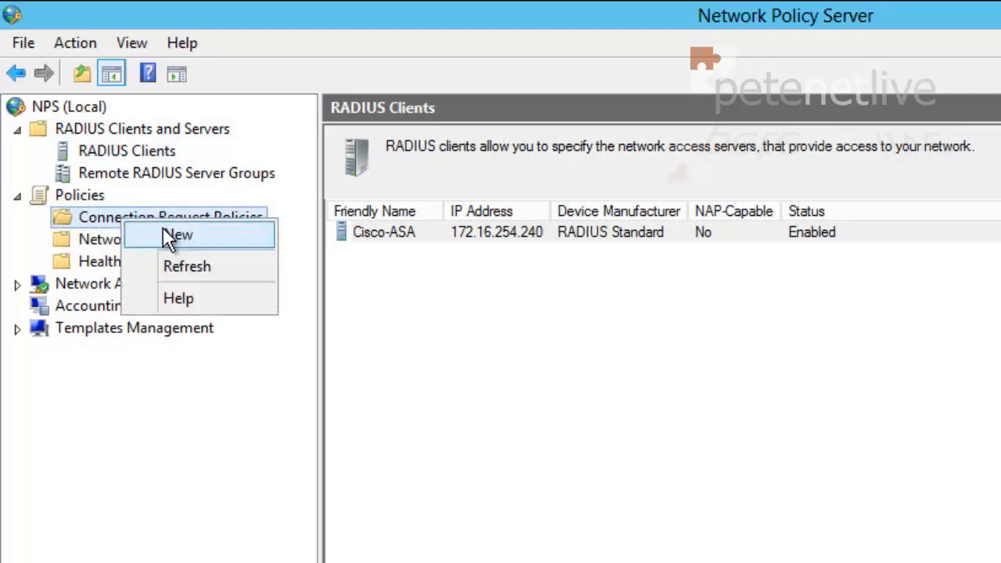
pyautogui.click(178, 235)
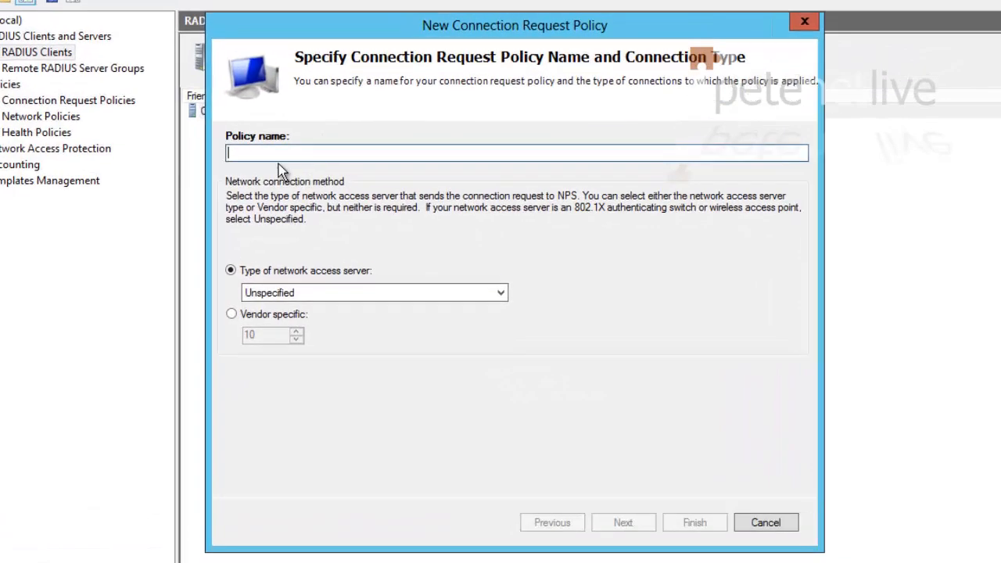
pyautogui.write('Remote-VPN')
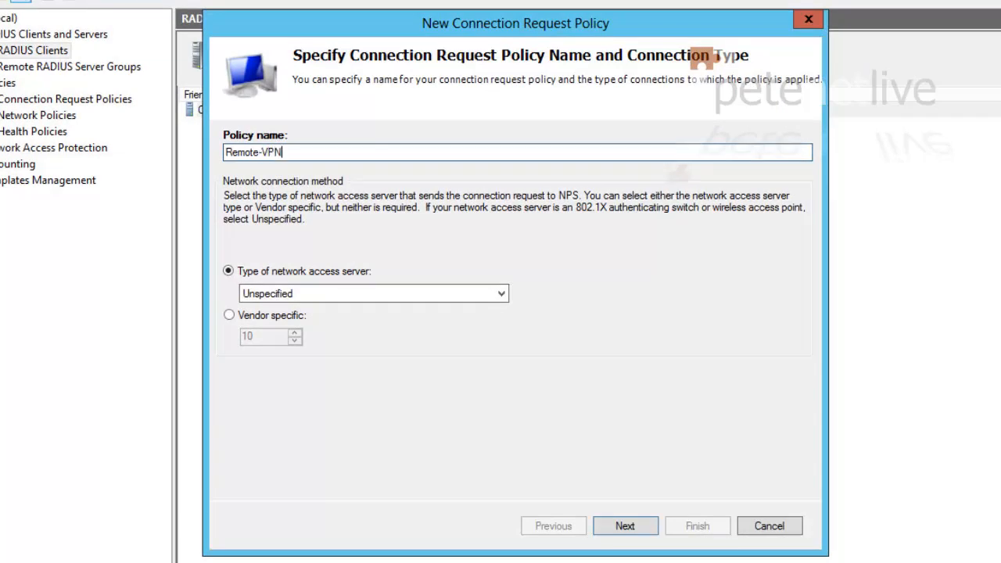
pyautogui.moveTo(626, 526)
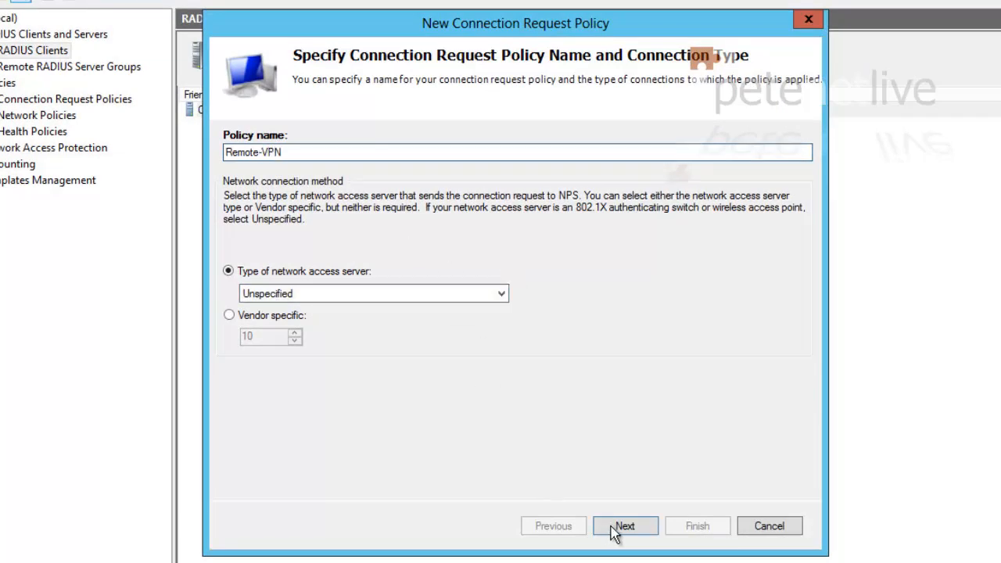
pyautogui.click(626, 526)
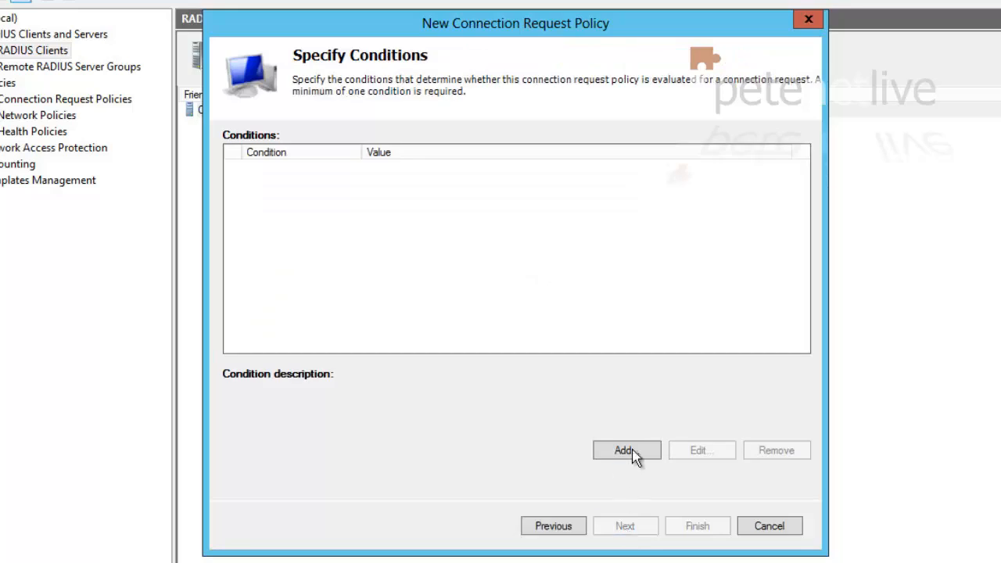
# - Add a Client Friendly Name condition matching Cisco-ASA
pyautogui.click(626, 450)
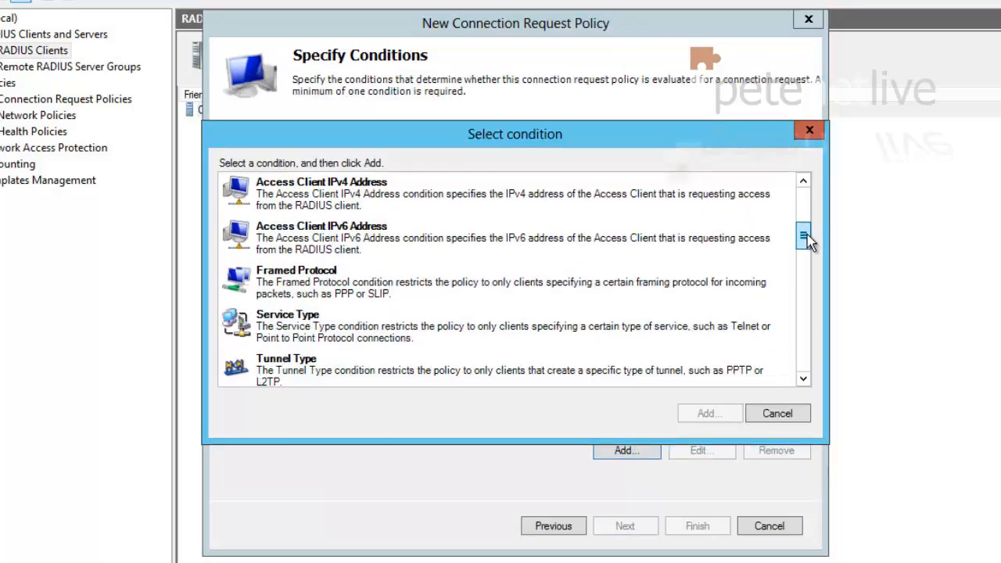
pyautogui.scroll(-3)
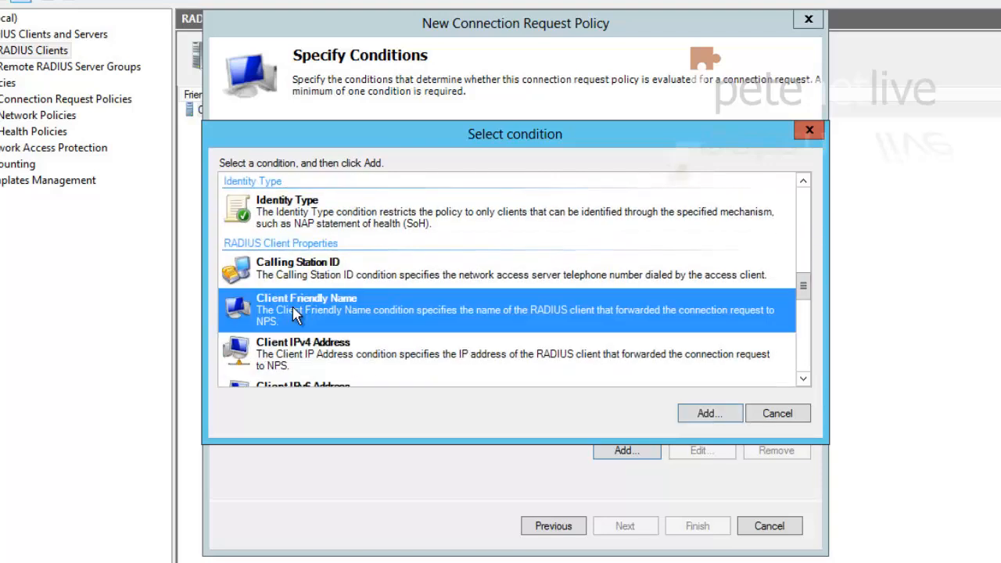
pyautogui.click(709, 413)
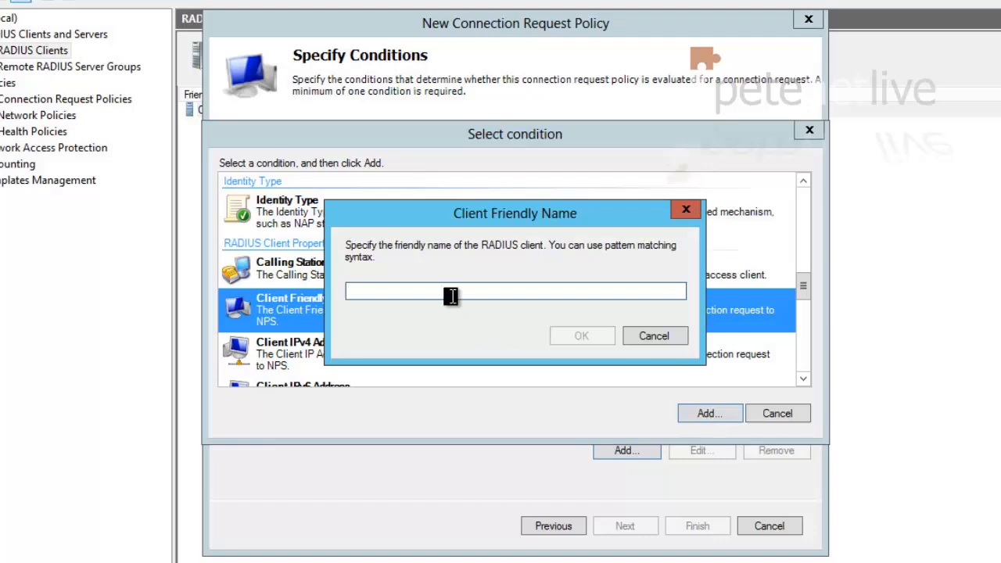
pyautogui.write('Cis')
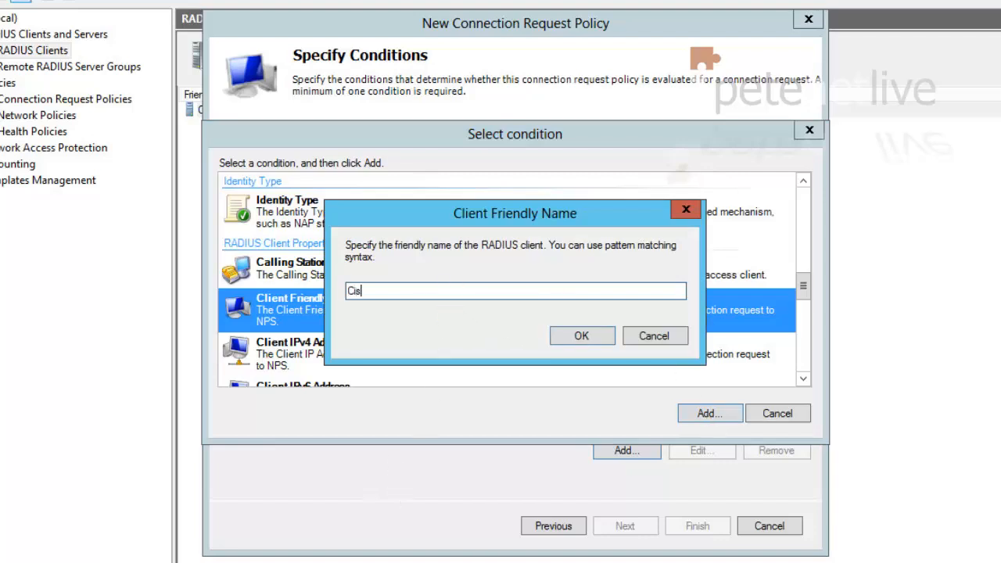
pyautogui.write('co-ASA')
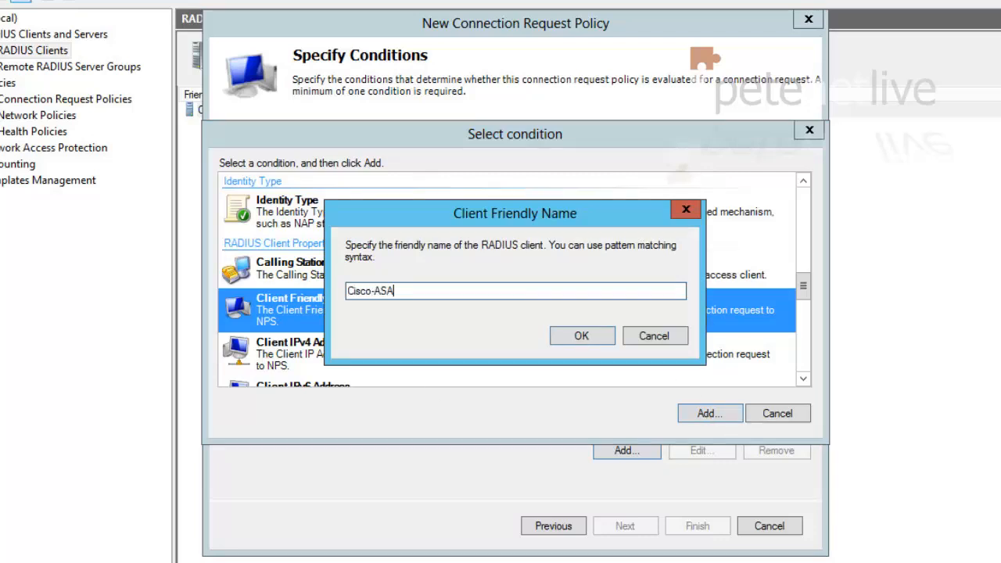
pyautogui.click(582, 335)
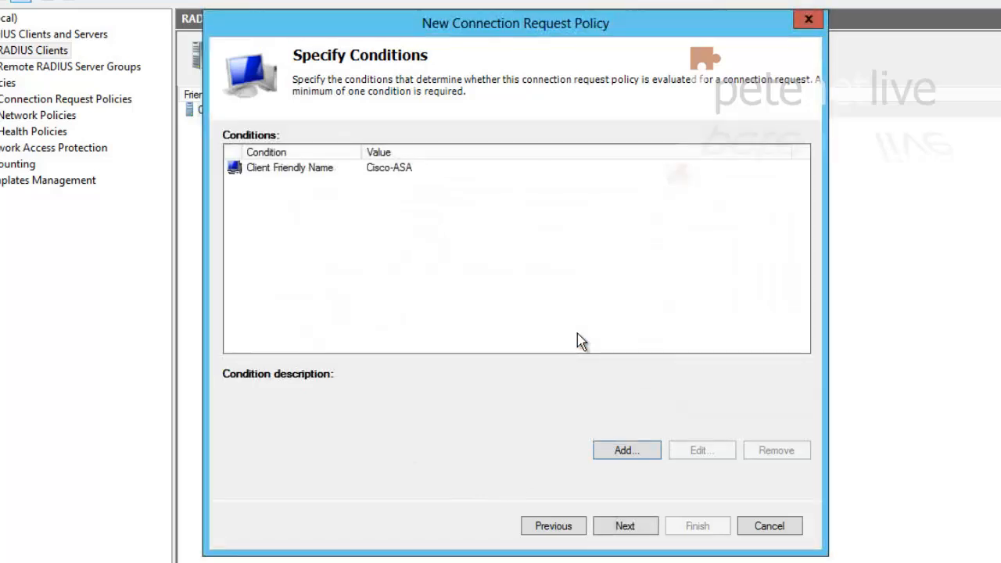
# - Finish the Remote-VPN connection request policy with local authentication, default methods and User-Name attribute
pyautogui.click(626, 526)
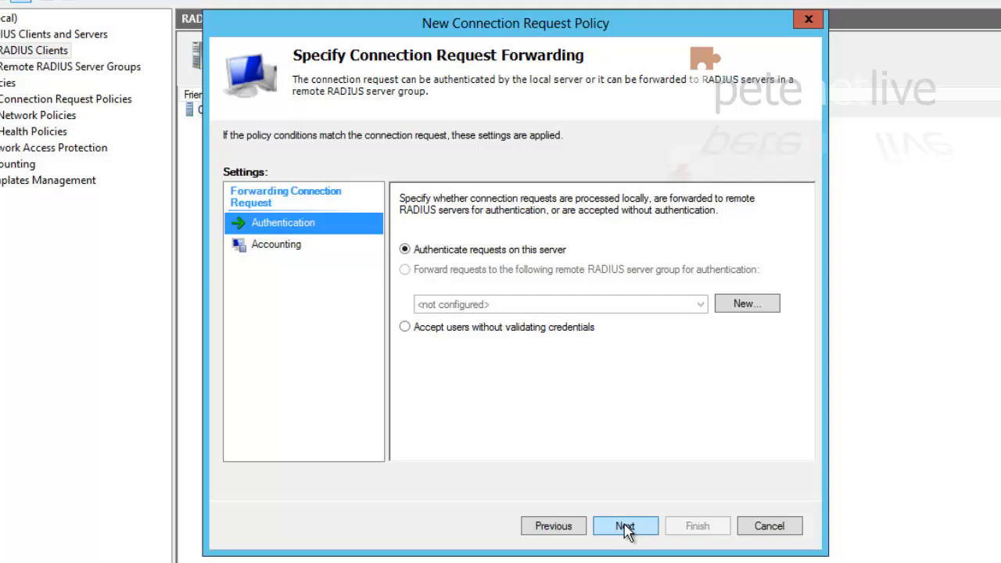
pyautogui.click(625, 525)
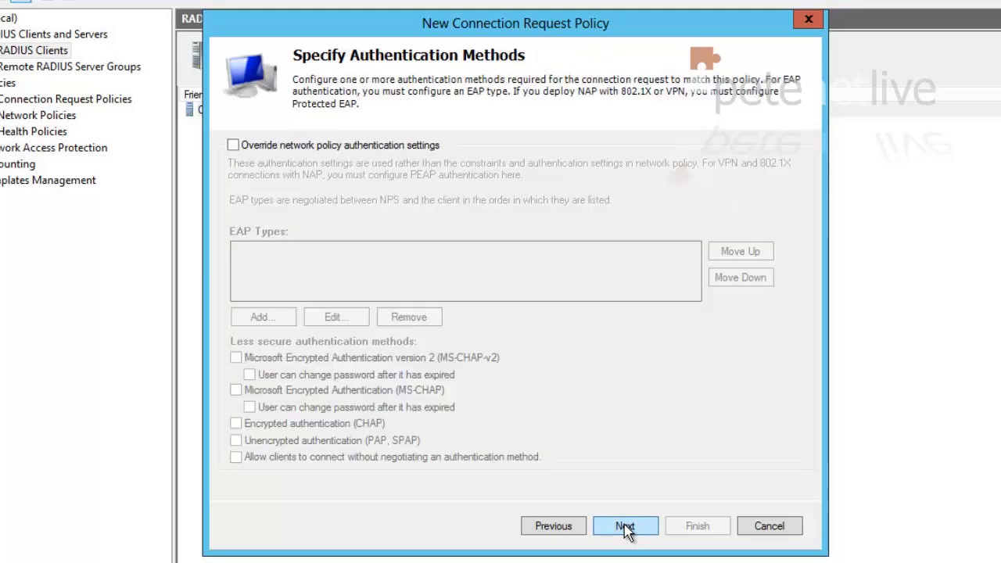
pyautogui.click(626, 525)
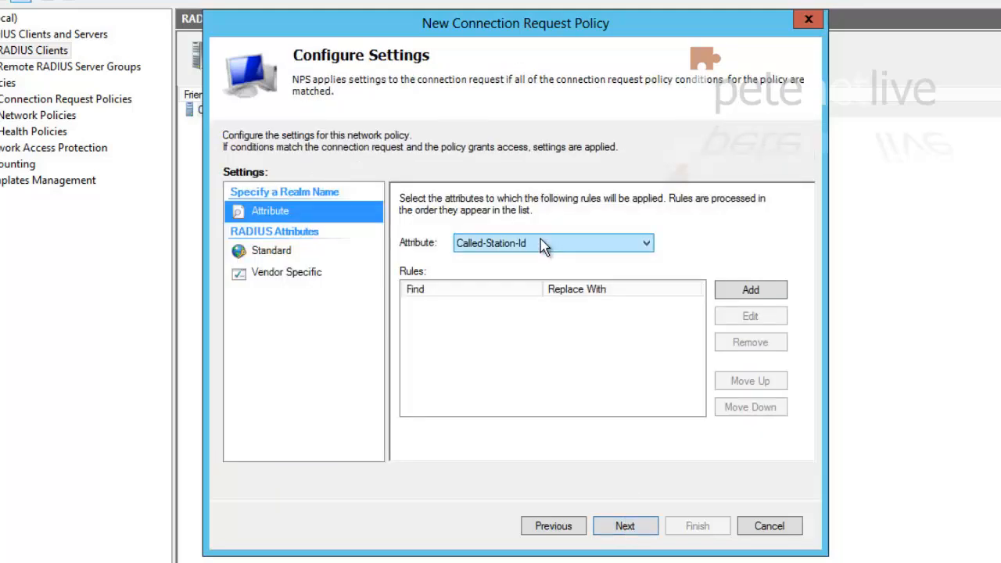
pyautogui.click(554, 243)
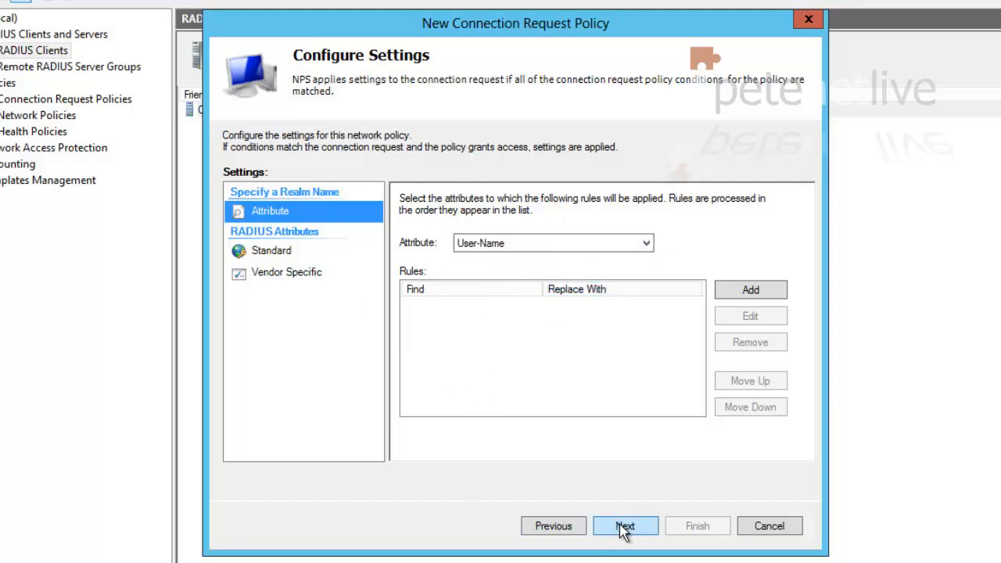
pyautogui.click(626, 525)
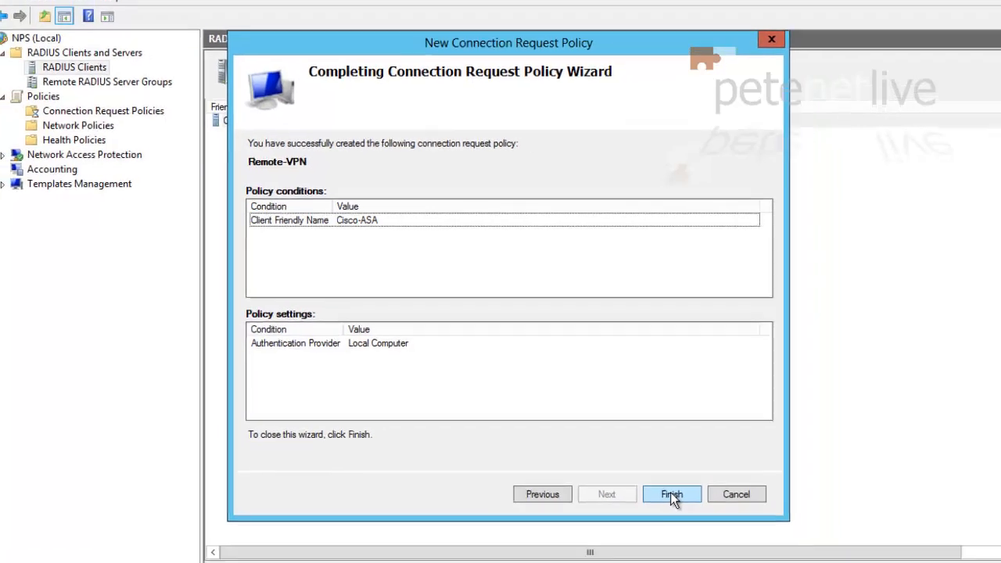
pyautogui.click(672, 494)
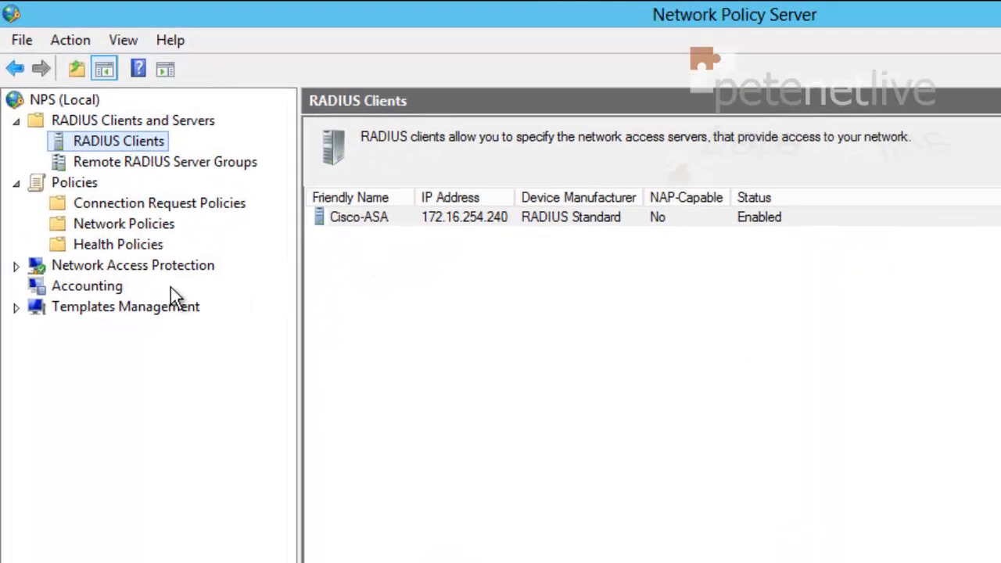
# - Start a new network policy named 'Remote-VPN' and proceed to its conditions
pyautogui.click(124, 224)
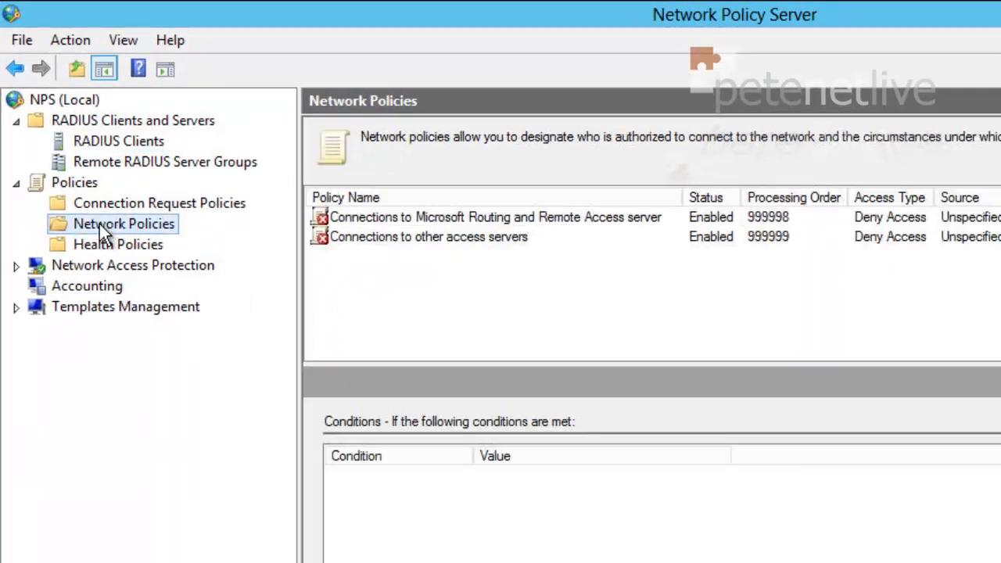
pyautogui.rightClick(122, 224)
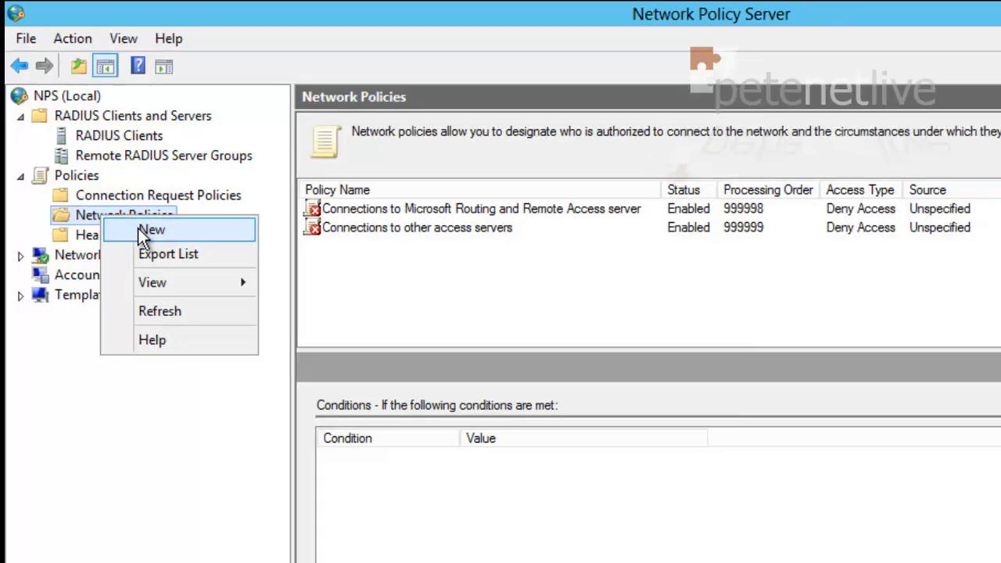
pyautogui.click(150, 229)
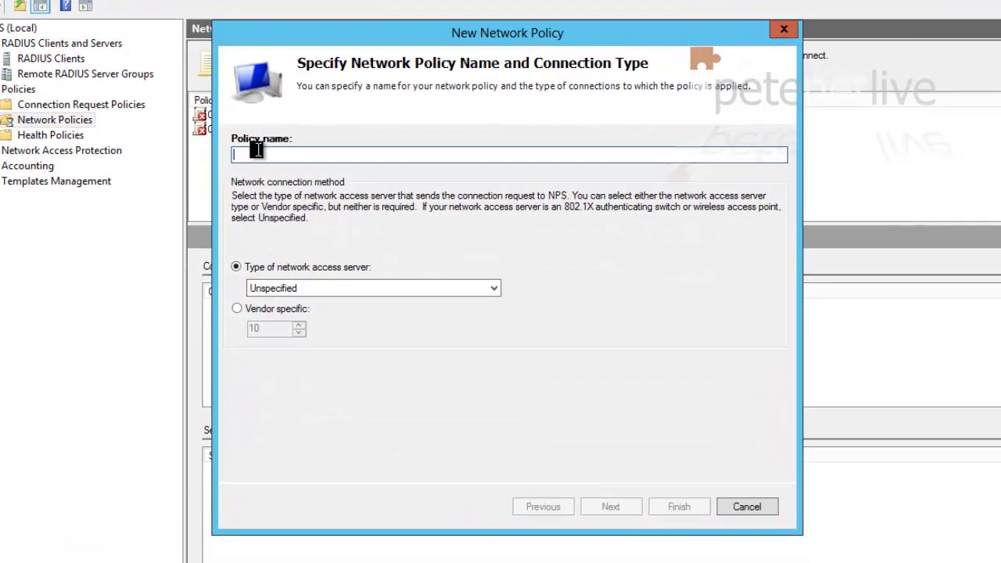
pyautogui.write('Remote')
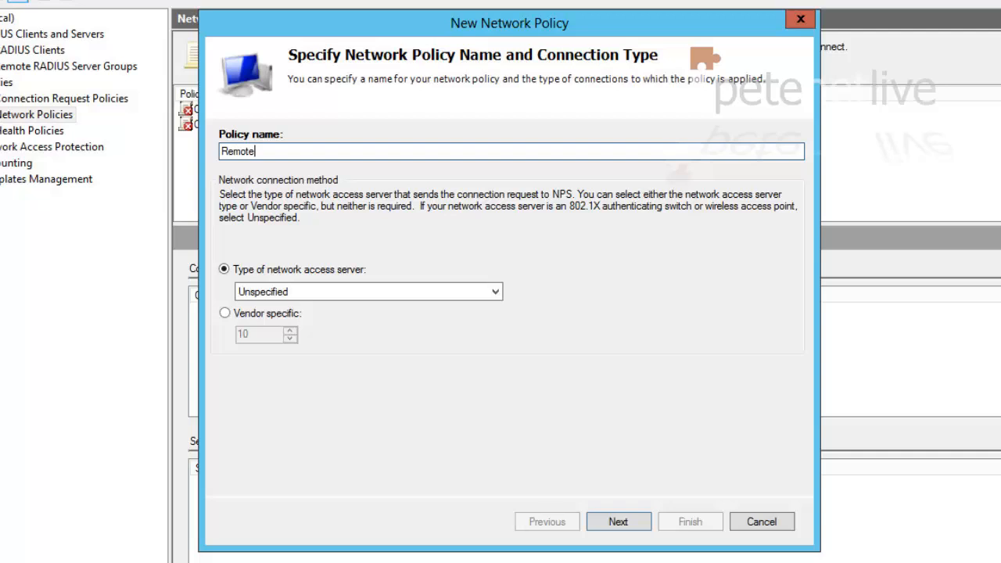
pyautogui.write('-VPN')
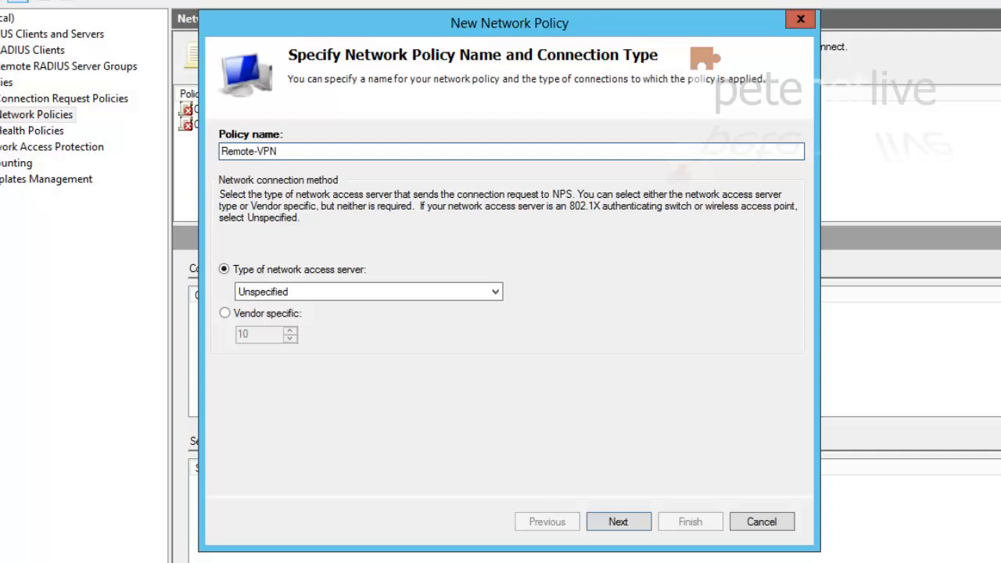
pyautogui.click(618, 522)
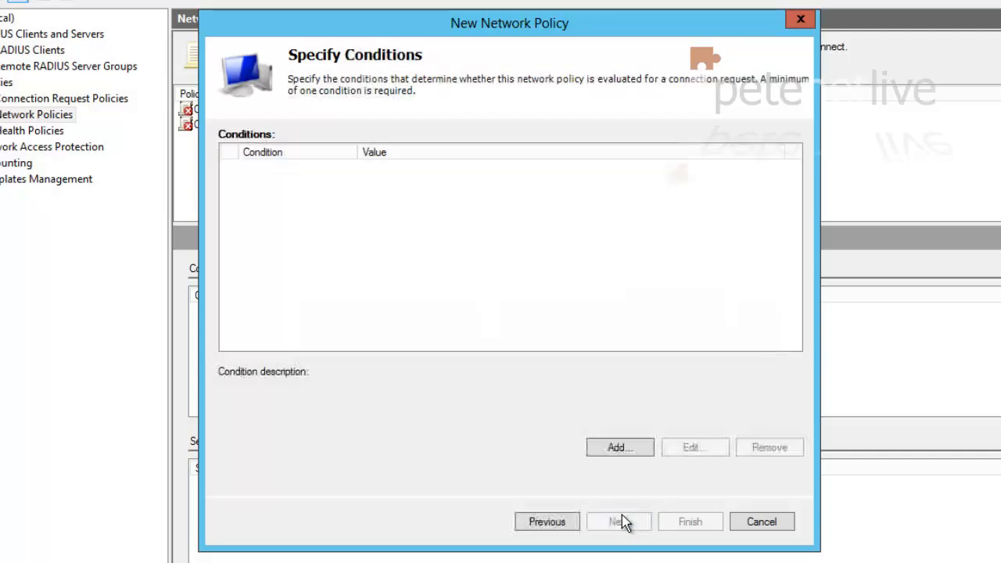
# - Add a User Groups condition requiring membership of PETENETLIVE\Domain Users
pyautogui.click(620, 448)
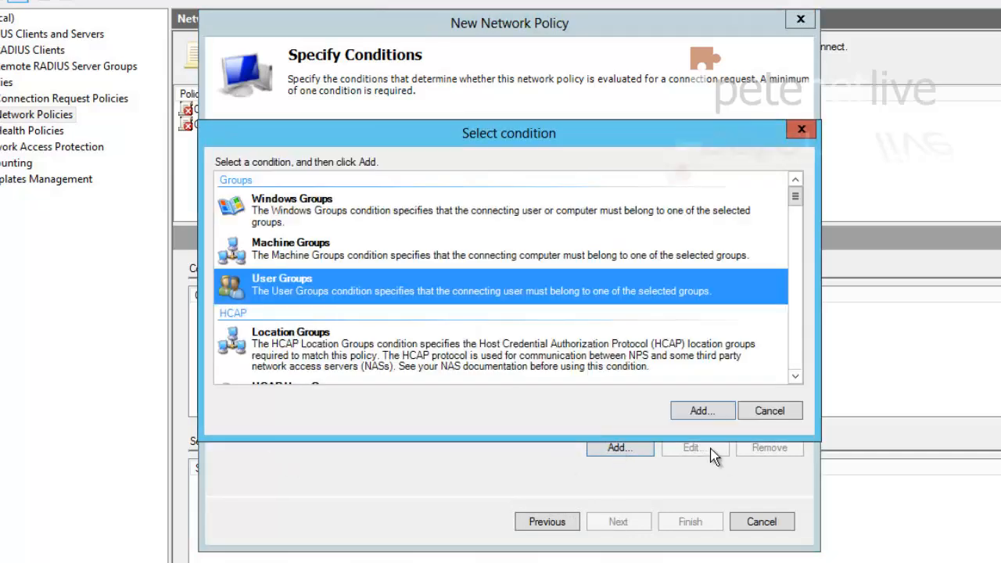
pyautogui.click(701, 410)
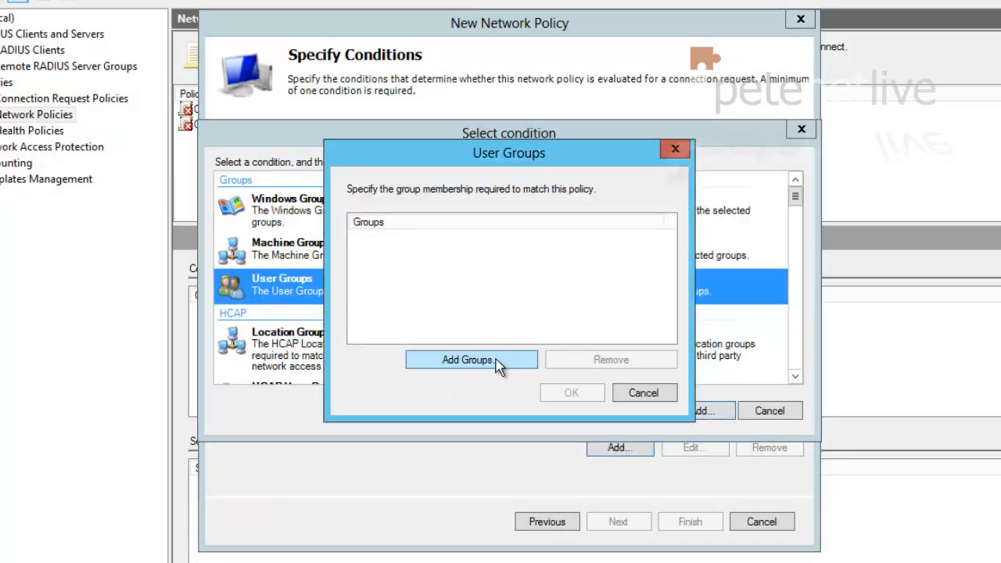
pyautogui.click(467, 360)
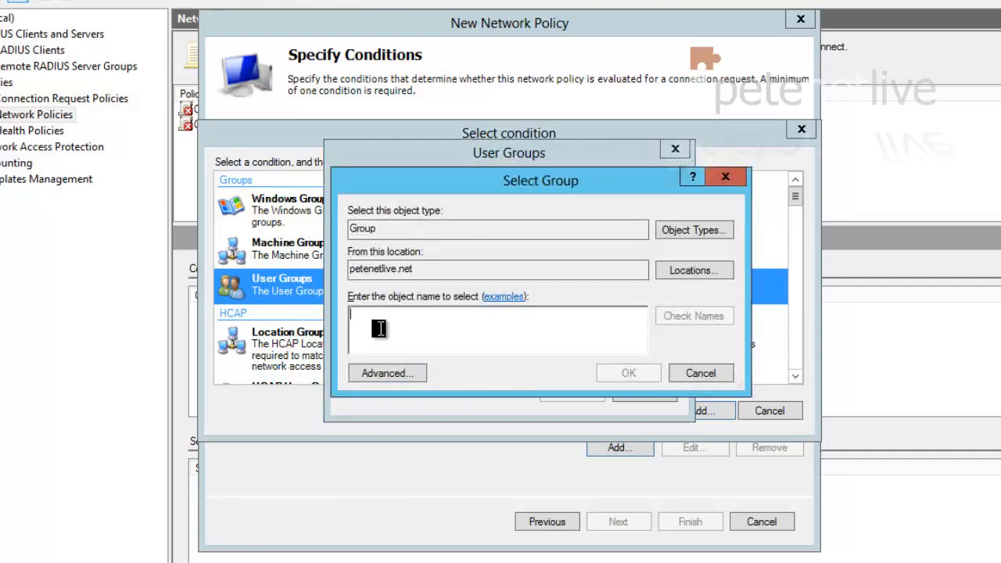
pyautogui.write('dom')
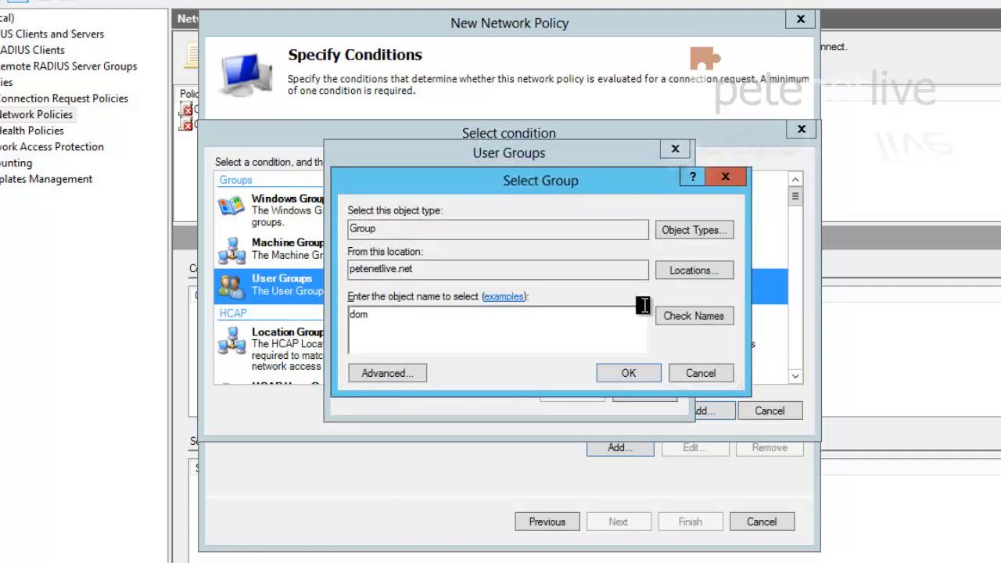
pyautogui.click(695, 316)
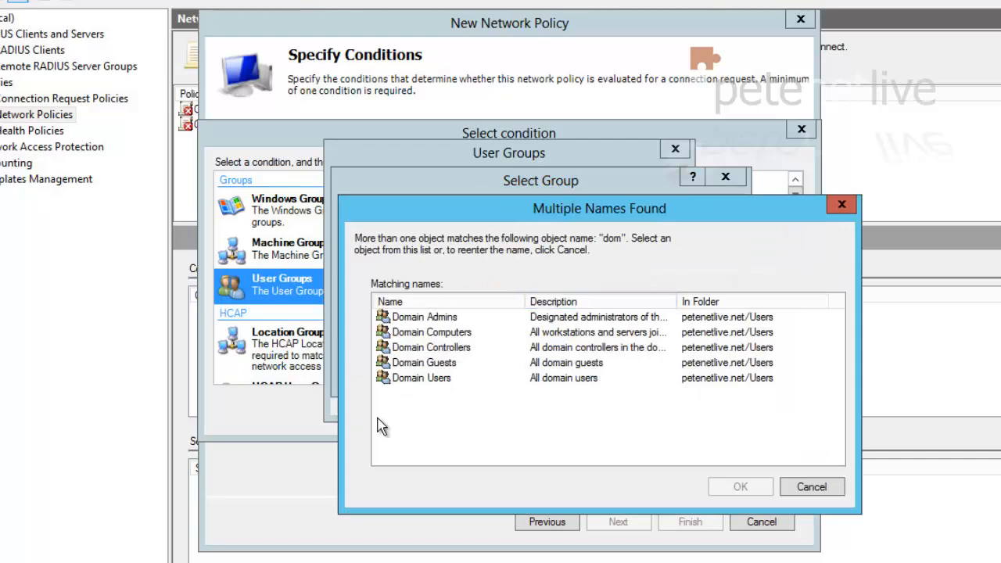
pyautogui.click(421, 377)
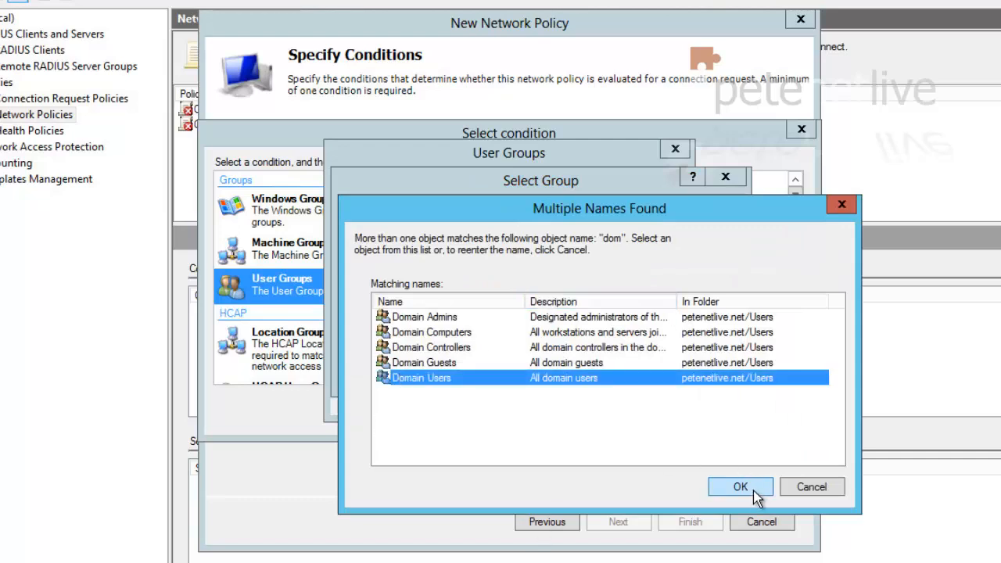
pyautogui.click(740, 487)
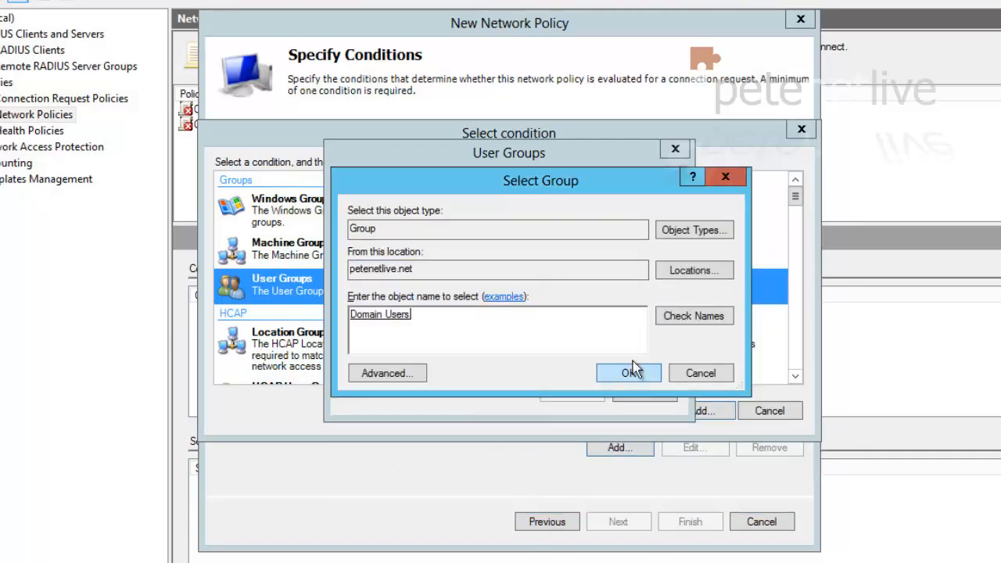
pyautogui.click(629, 372)
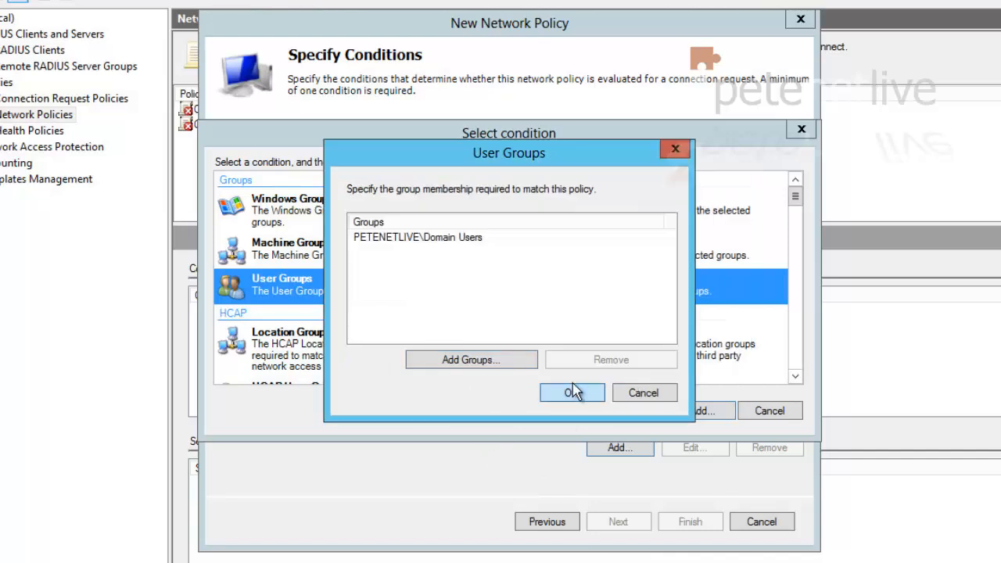
pyautogui.click(572, 393)
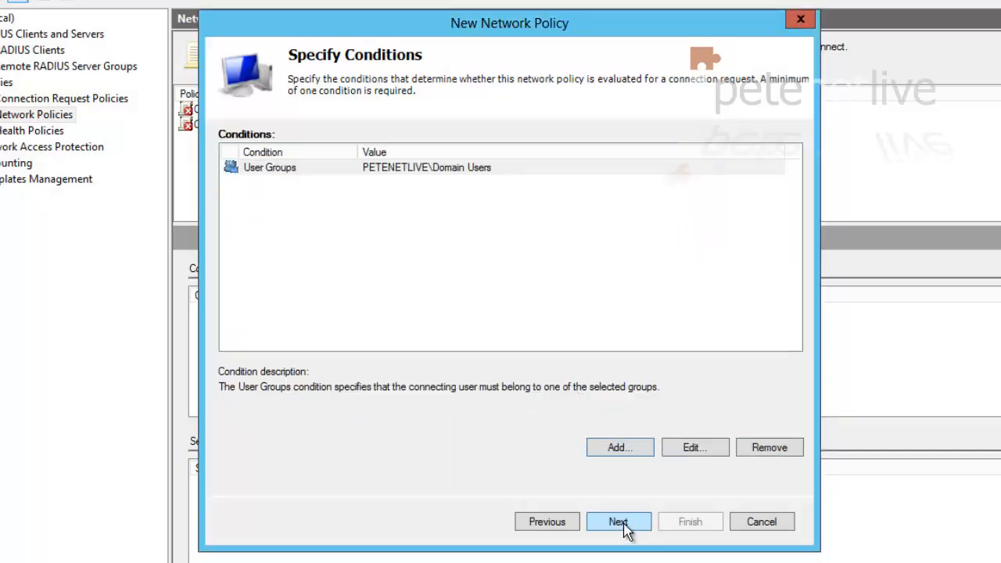
# - Grant access and allow unencrypted PAP/SPAP authentication, declining the insecure-methods help prompt
pyautogui.click(618, 523)
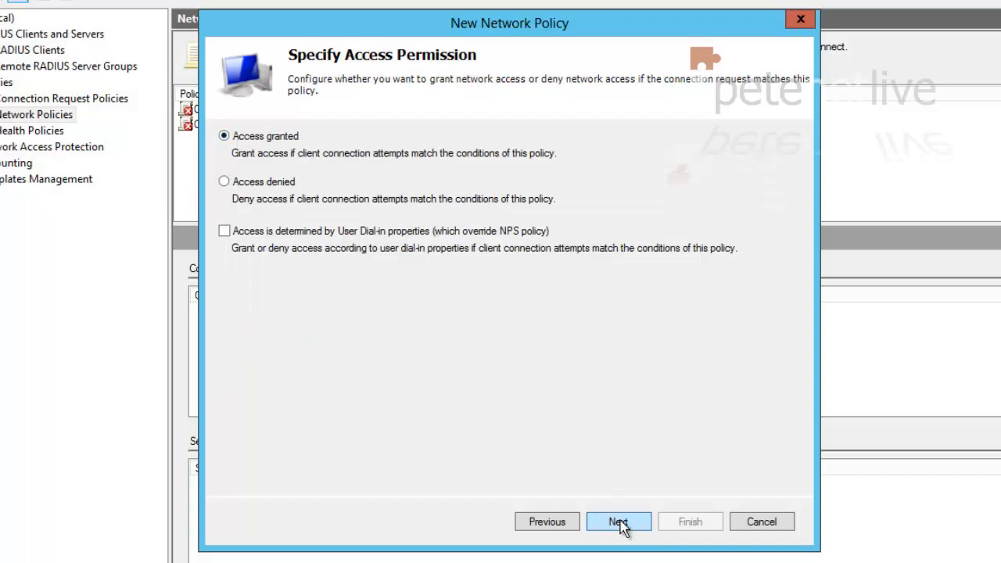
pyautogui.click(618, 522)
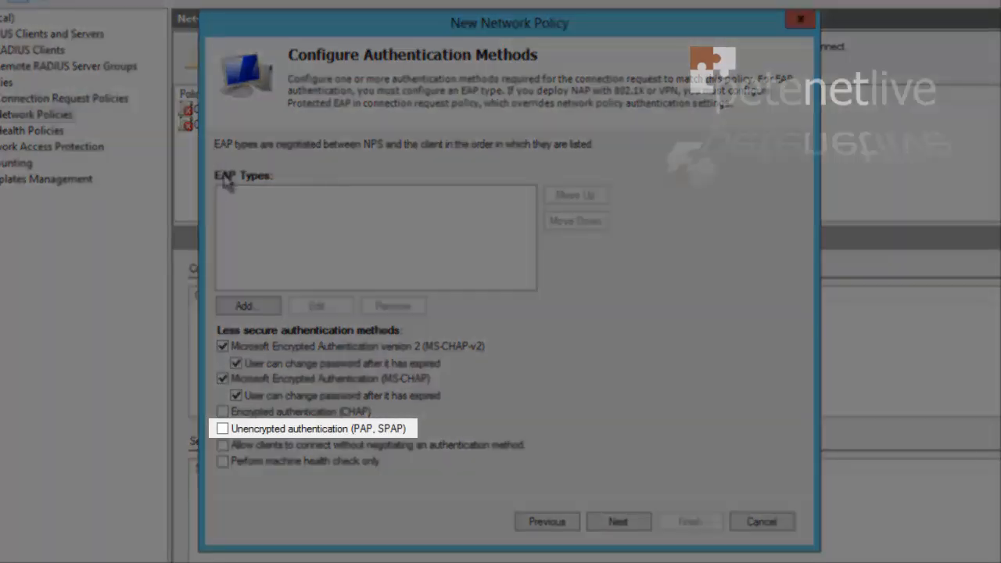
pyautogui.click(222, 428)
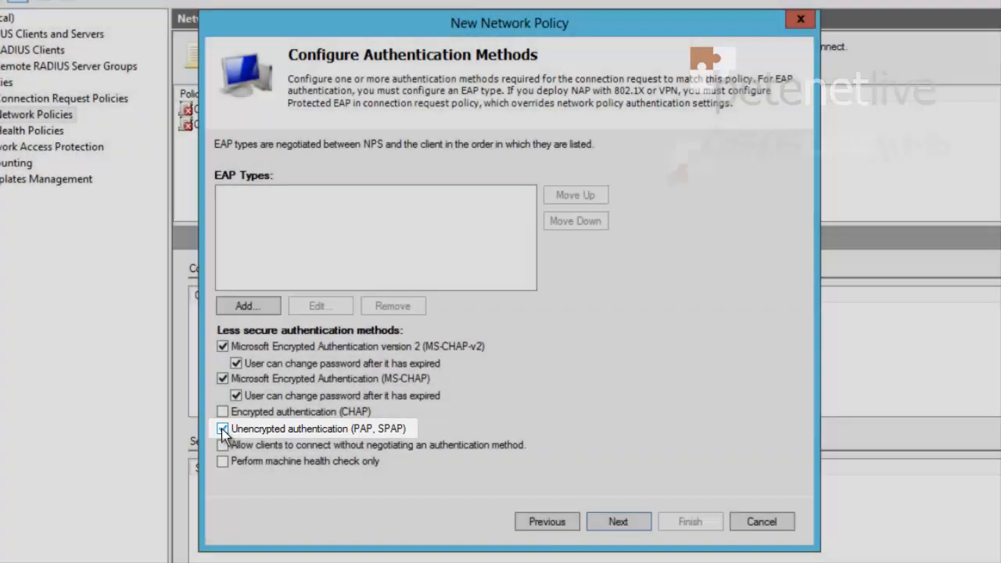
pyautogui.click(222, 429)
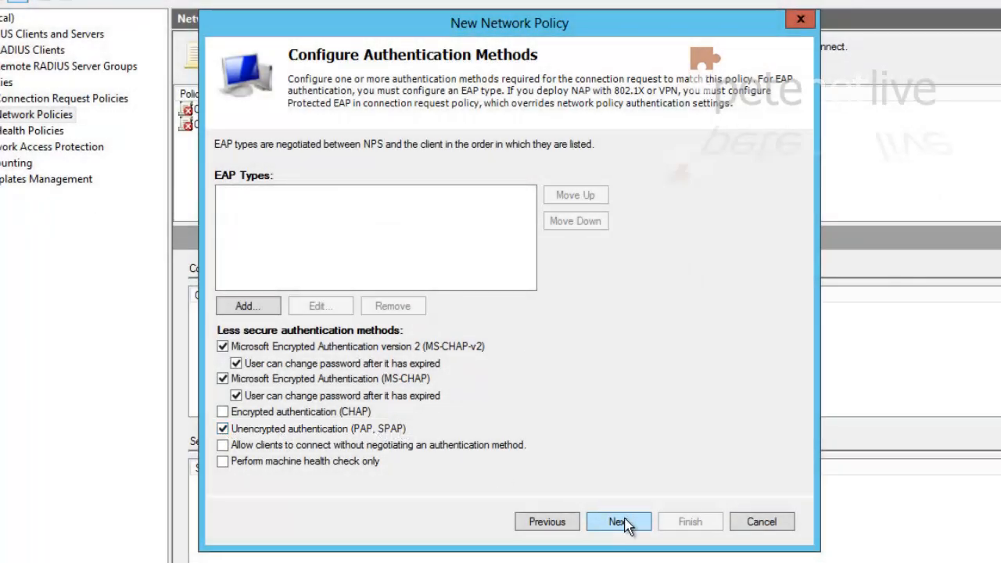
pyautogui.click(618, 523)
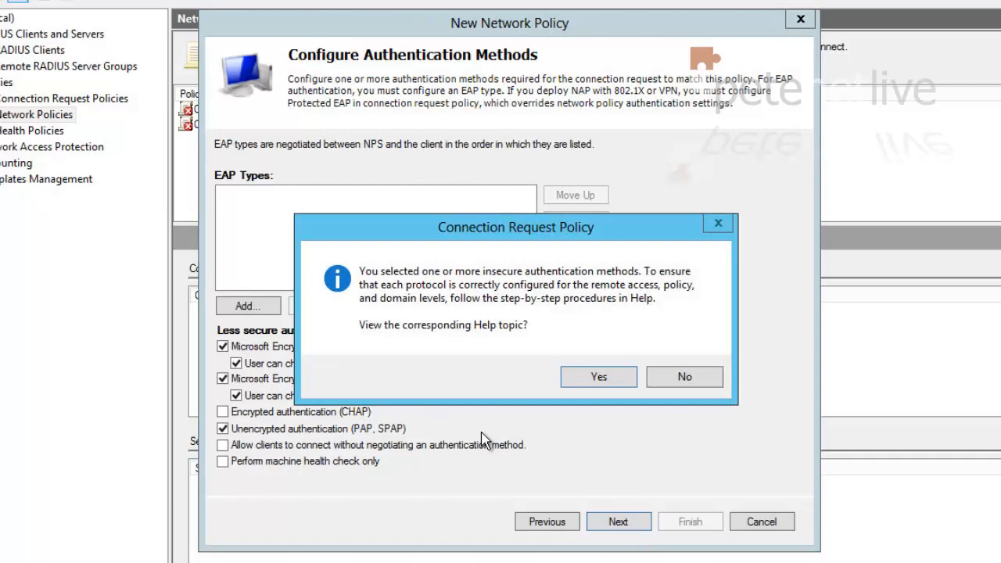
pyautogui.click(684, 375)
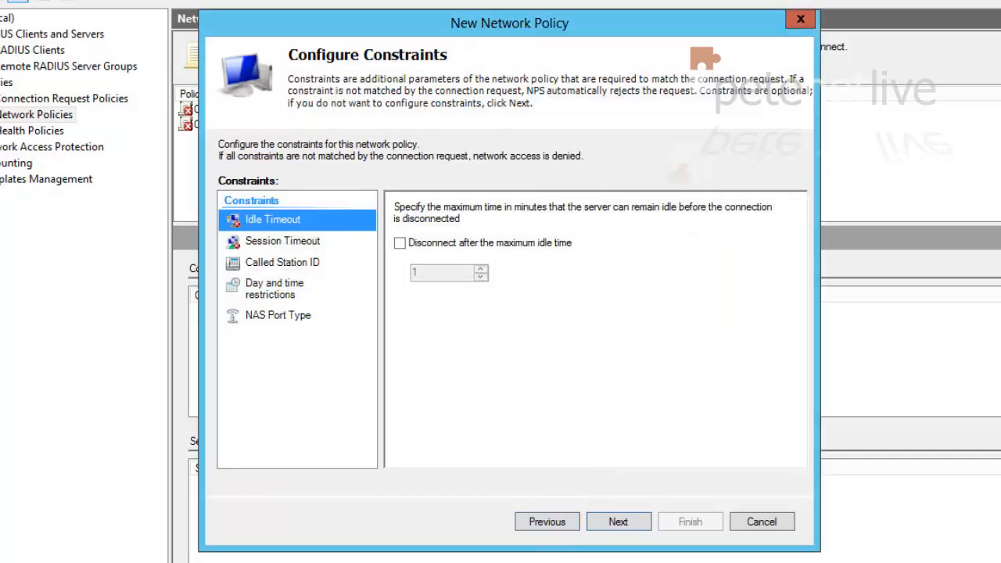
# - Accept default constraints and settings and finish creating the Remote-VPN network policy
pyautogui.click(618, 522)
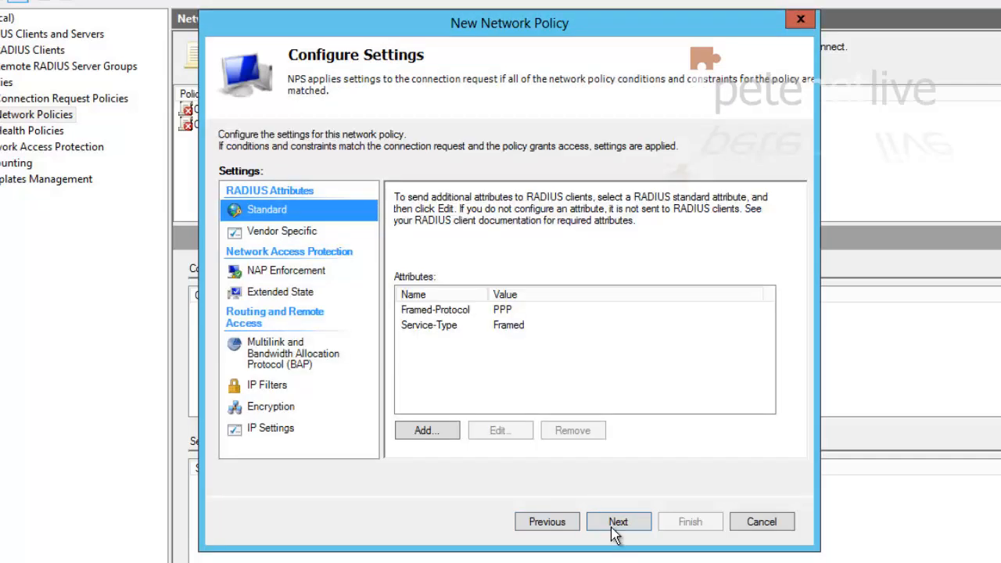
pyautogui.click(618, 523)
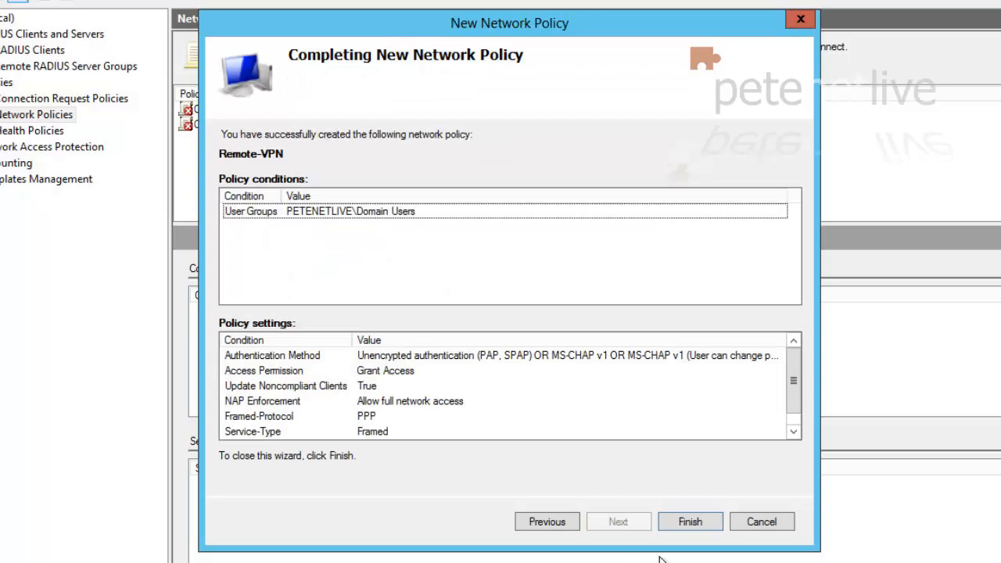
pyautogui.click(690, 522)
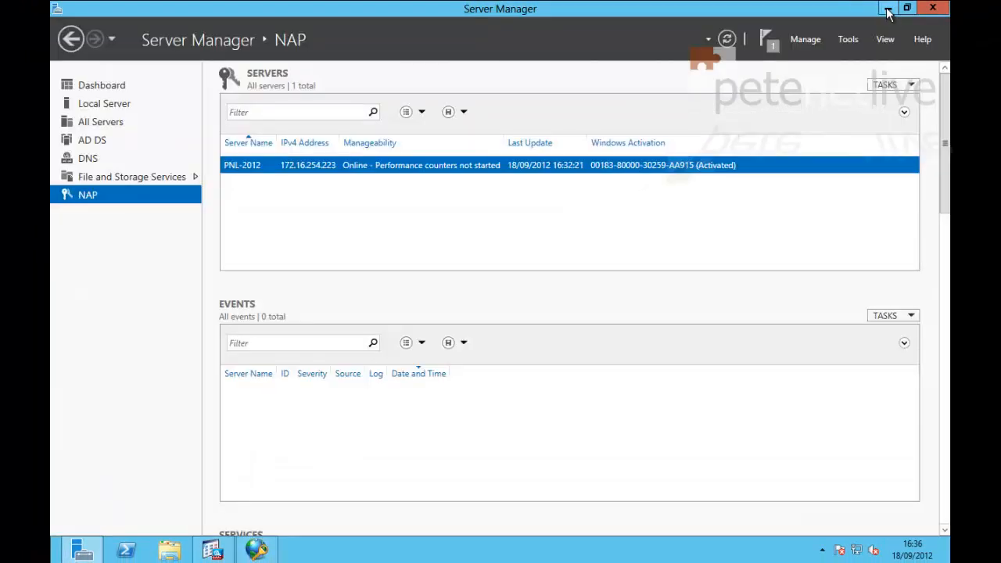
# - Run an ASDM authentication test against the RADIUS server as user petelong with its password
pyautogui.click(889, 8)
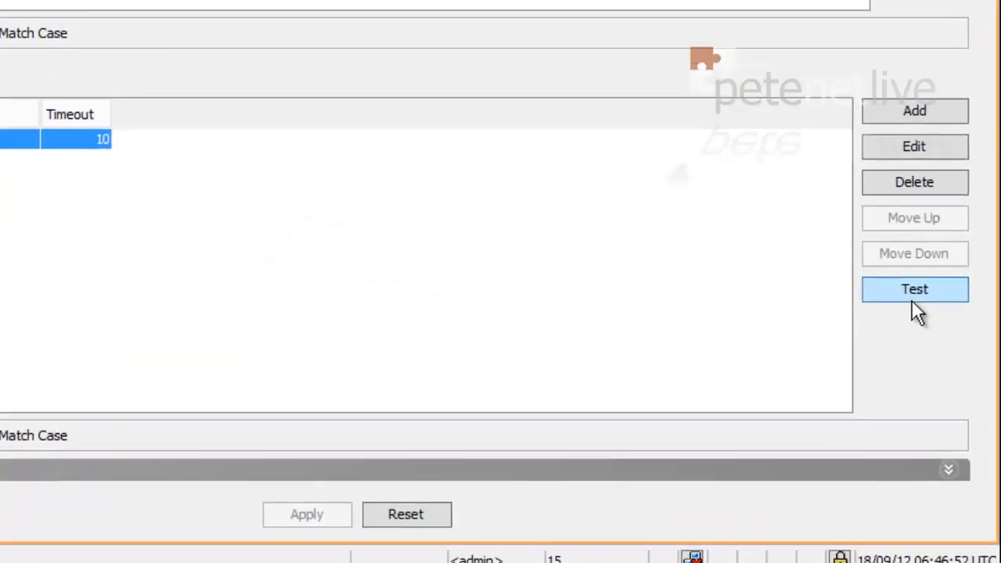
pyautogui.click(913, 289)
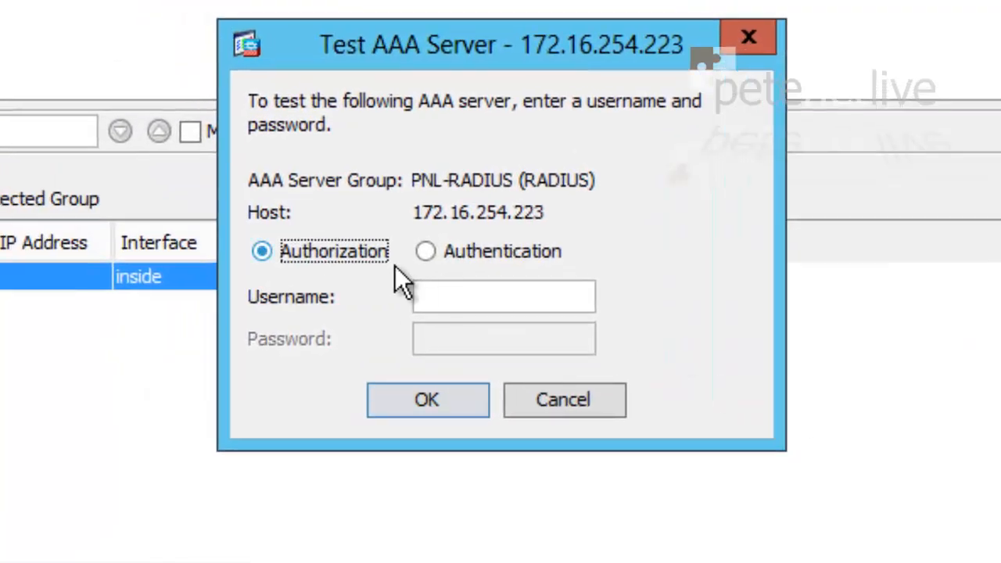
pyautogui.click(425, 251)
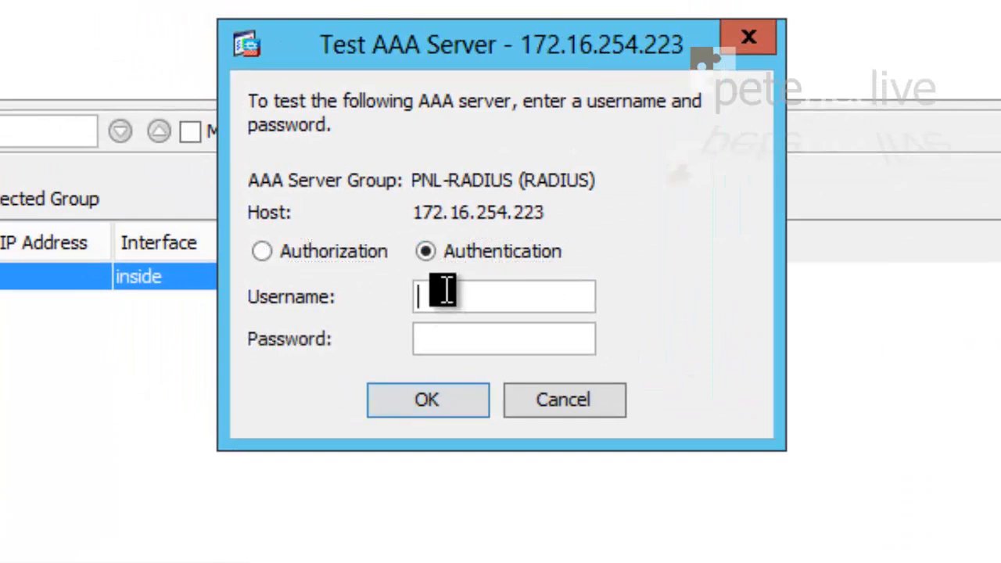
pyautogui.write('pet')
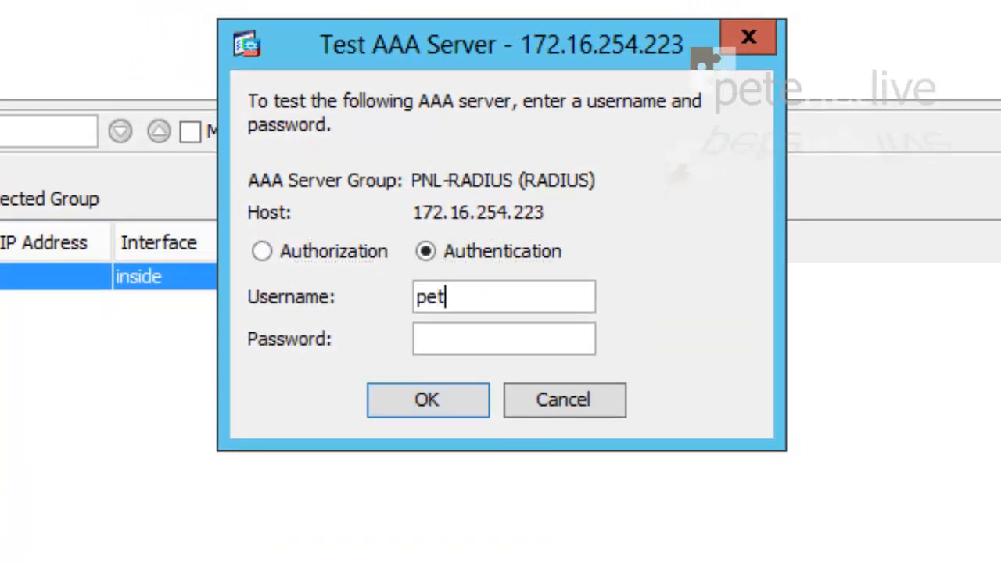
pyautogui.write('elong')
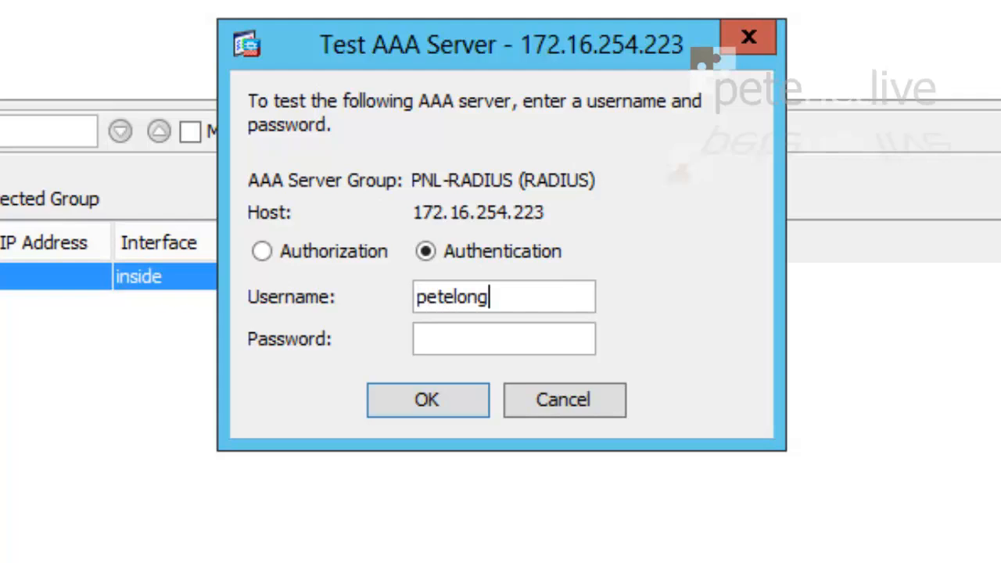
pyautogui.write('***')
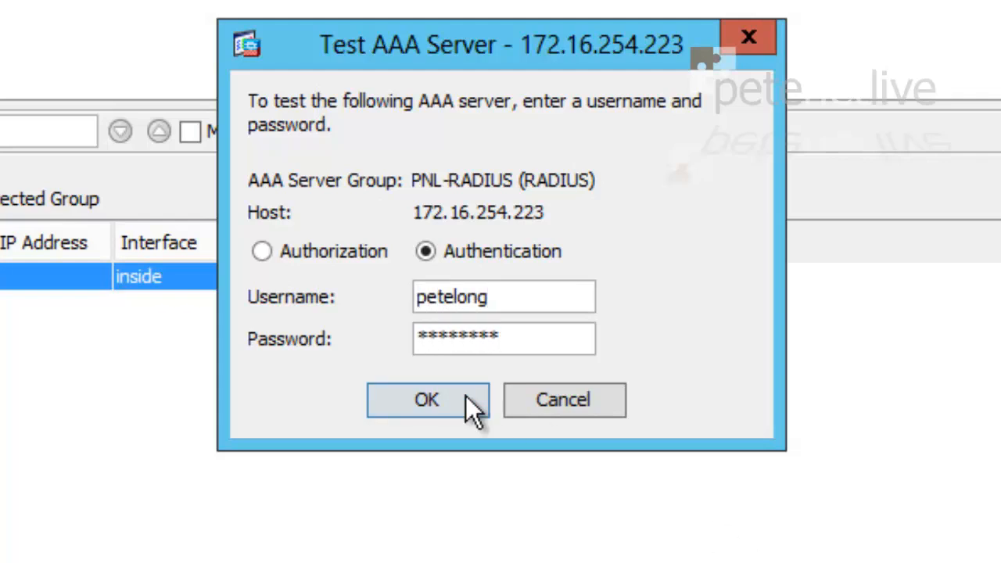
pyautogui.click(426, 400)
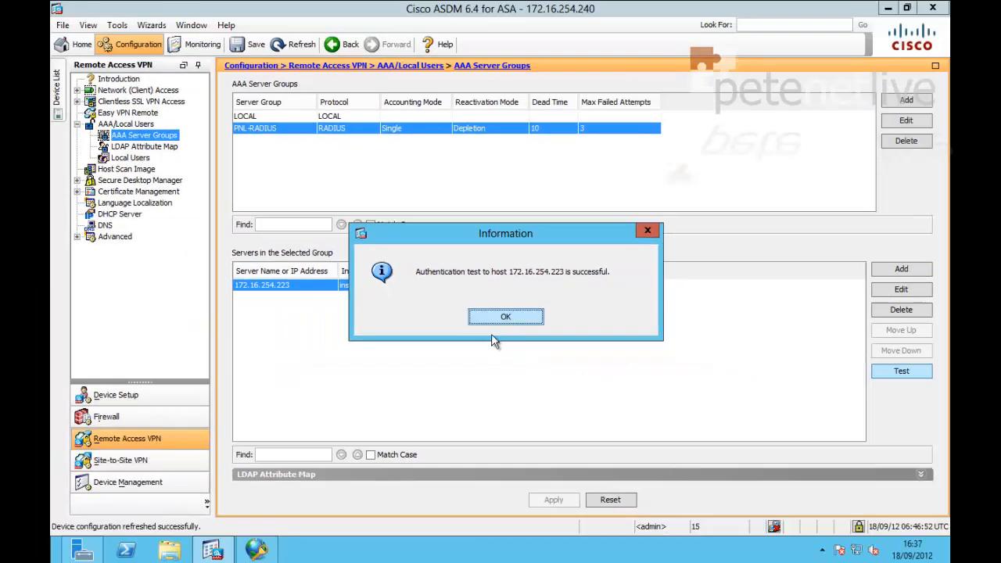
# - Acknowledge the successful test, save the running configuration to flash and put ASDM away
pyautogui.click(505, 317)
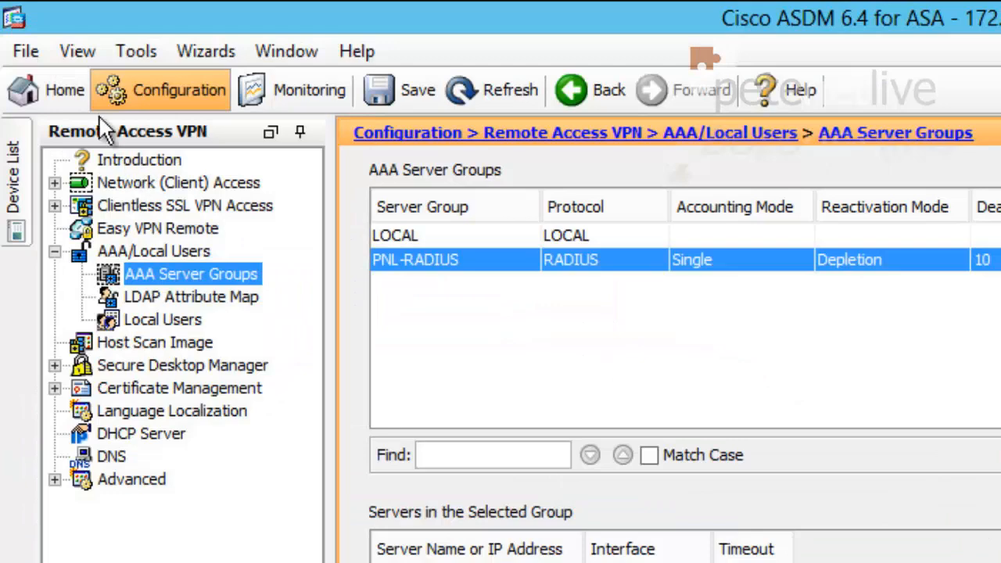
pyautogui.click(25, 50)
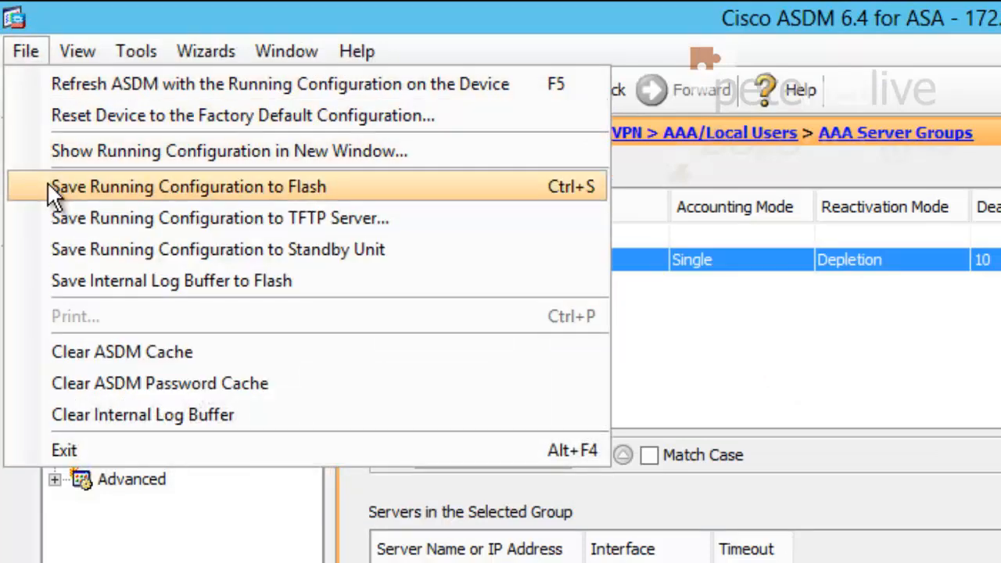
pyautogui.click(188, 186)
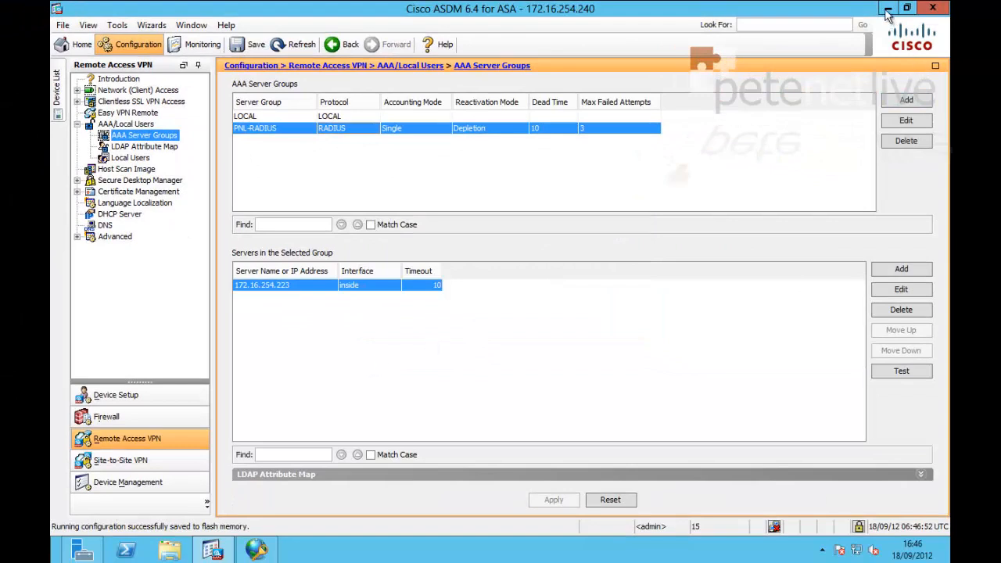
pyautogui.click(907, 8)
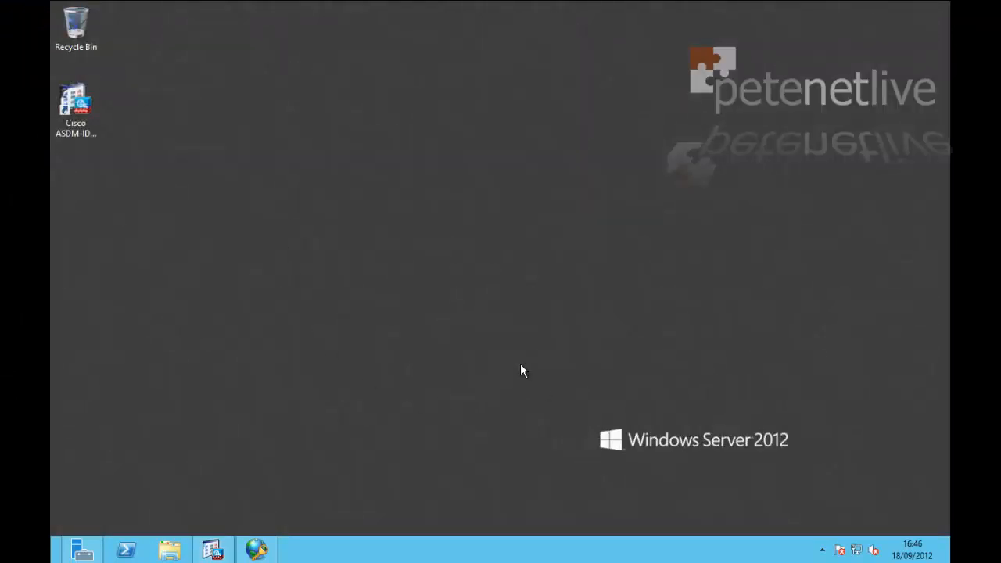